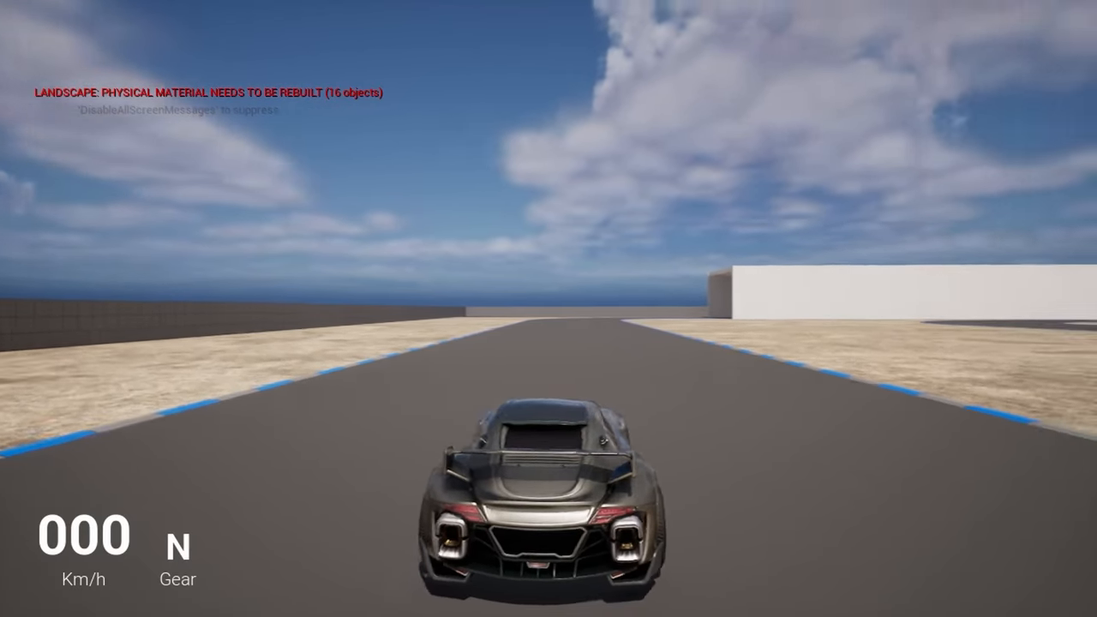
# - Drive the sports car forward along the track before leaving Play mode
pyautogui.press('W')
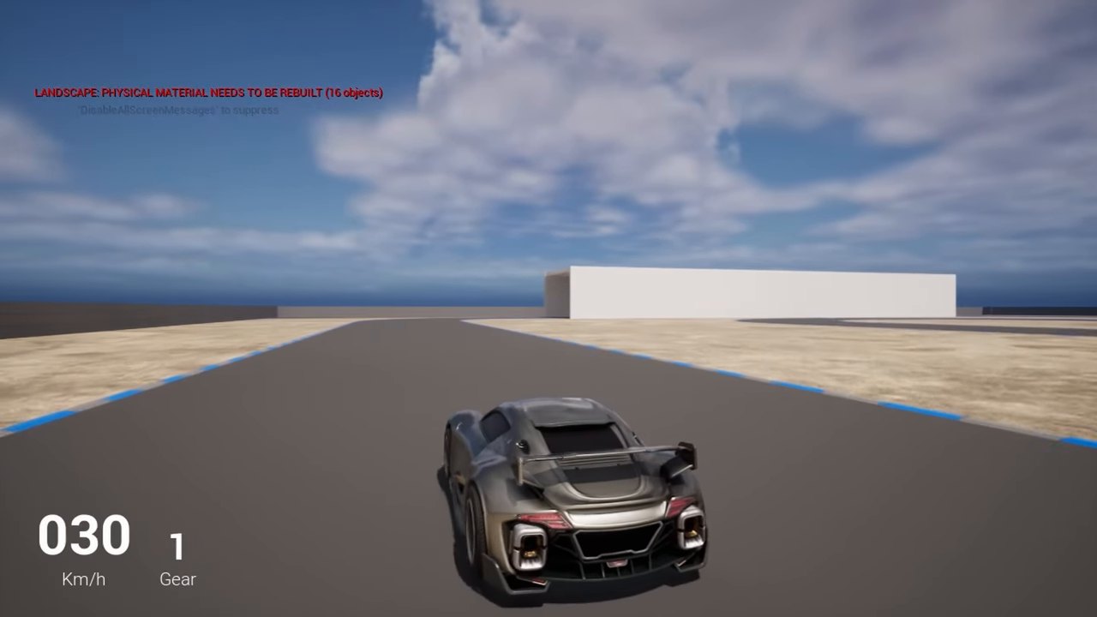
pyautogui.press('w')
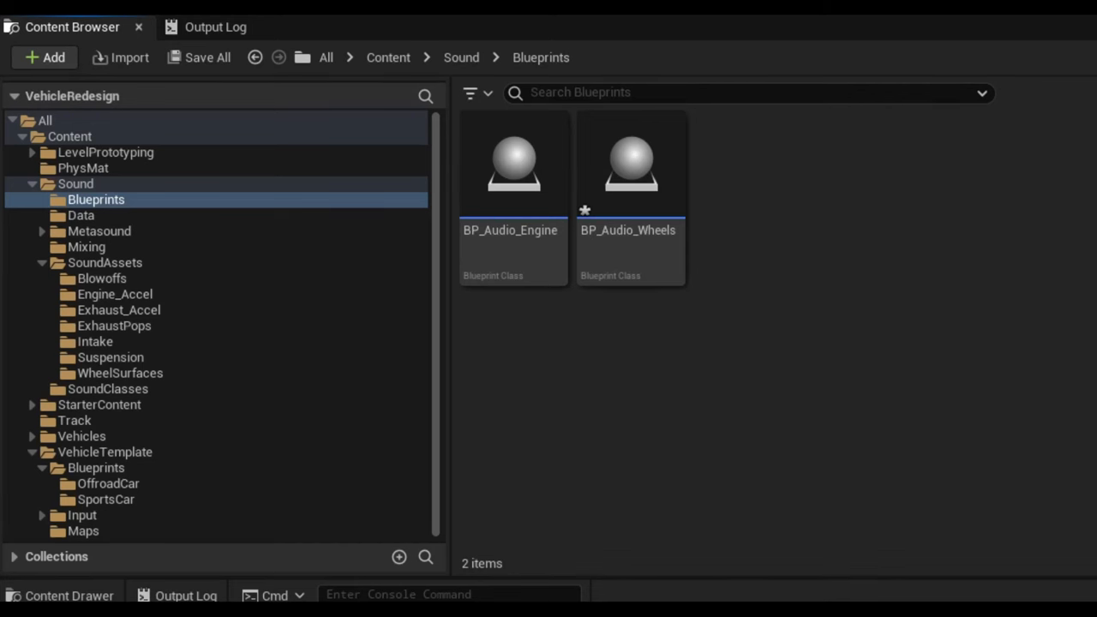
# - Bring up BP_Audio_Engine and SportsCar_Pawn's main event graph with its Audio Communication functions
pyautogui.doubleClick(512, 163)
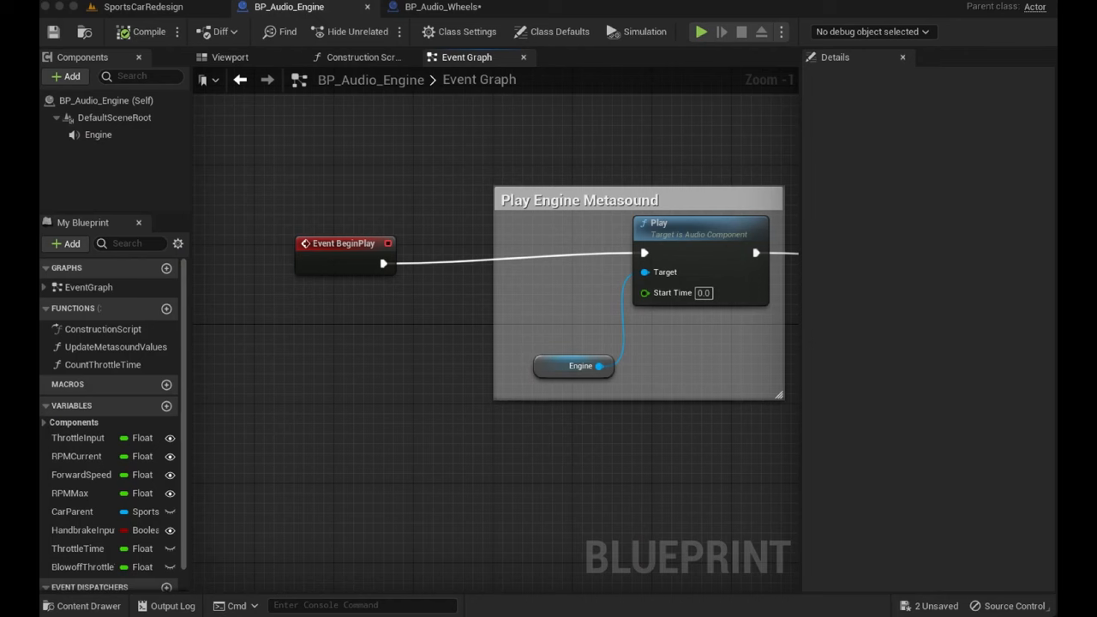
pyautogui.click(460, 8)
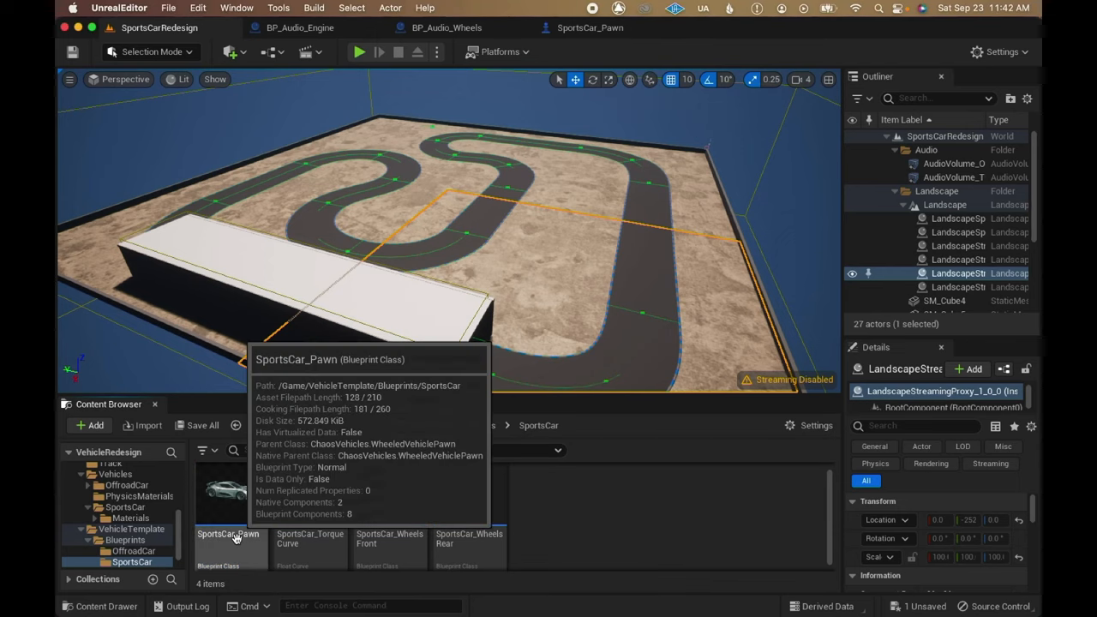
pyautogui.doubleClick(229, 505)
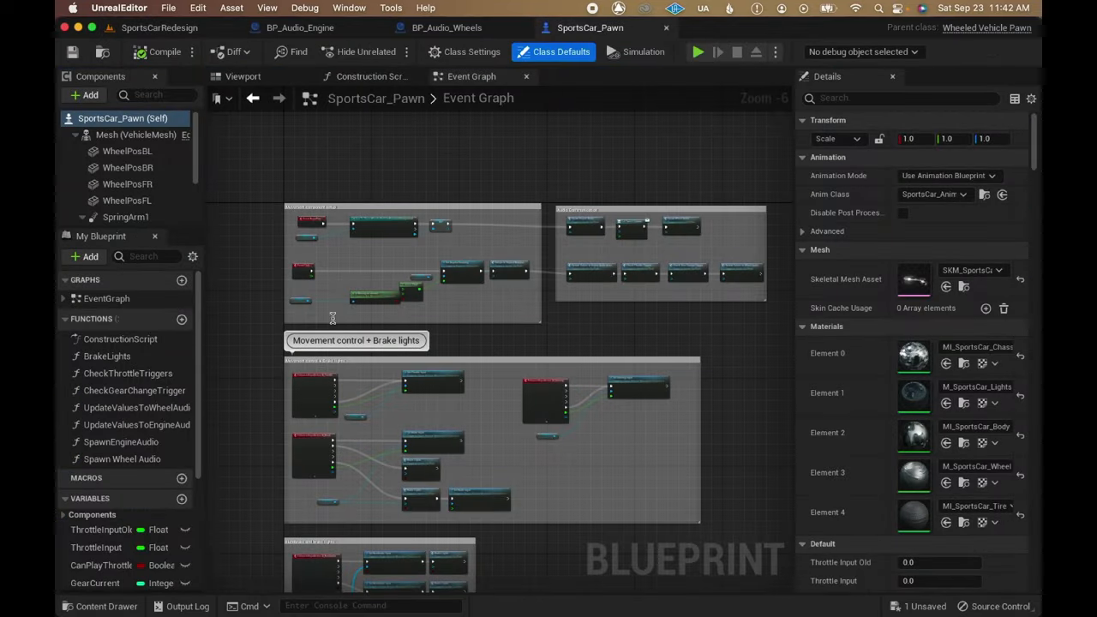
pyautogui.moveTo(453, 157)
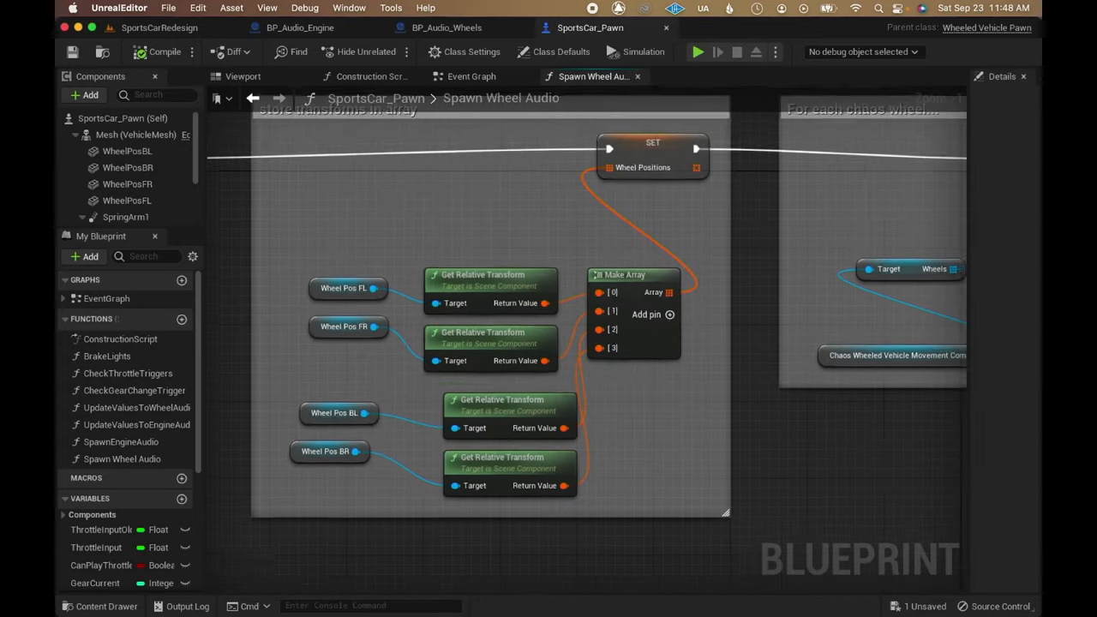
pyautogui.click(460, 76)
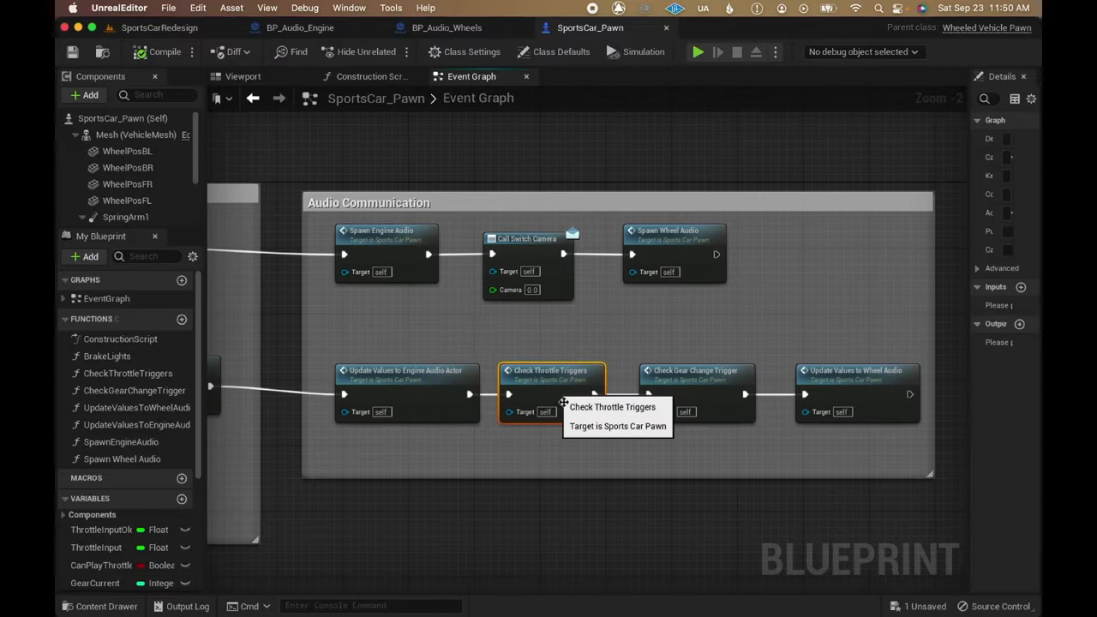
pyautogui.moveTo(872, 397)
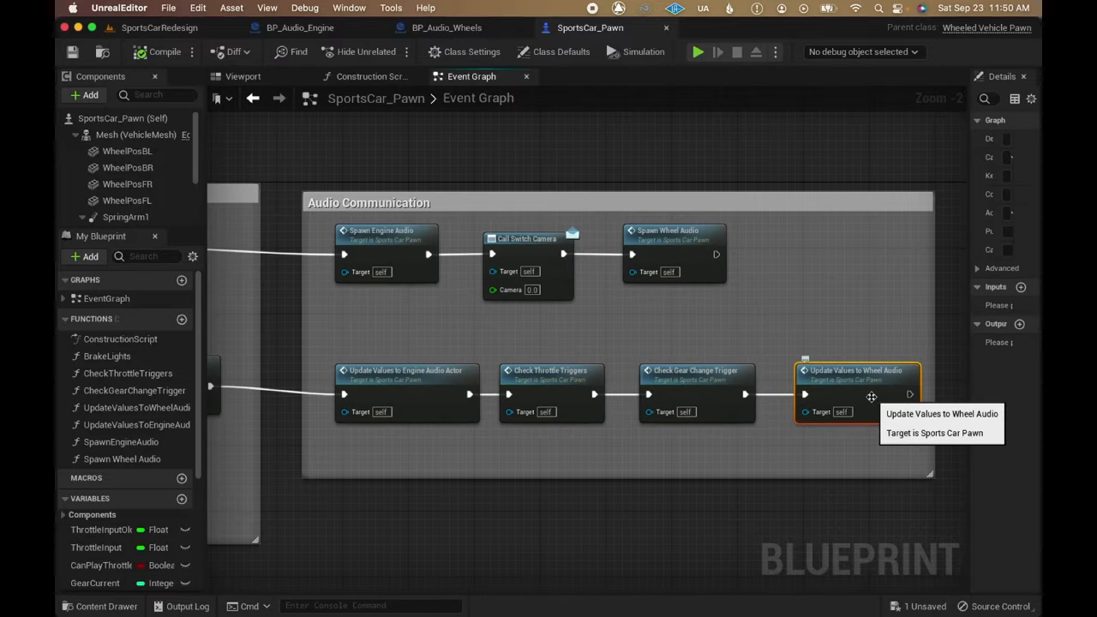
pyautogui.click(299, 27)
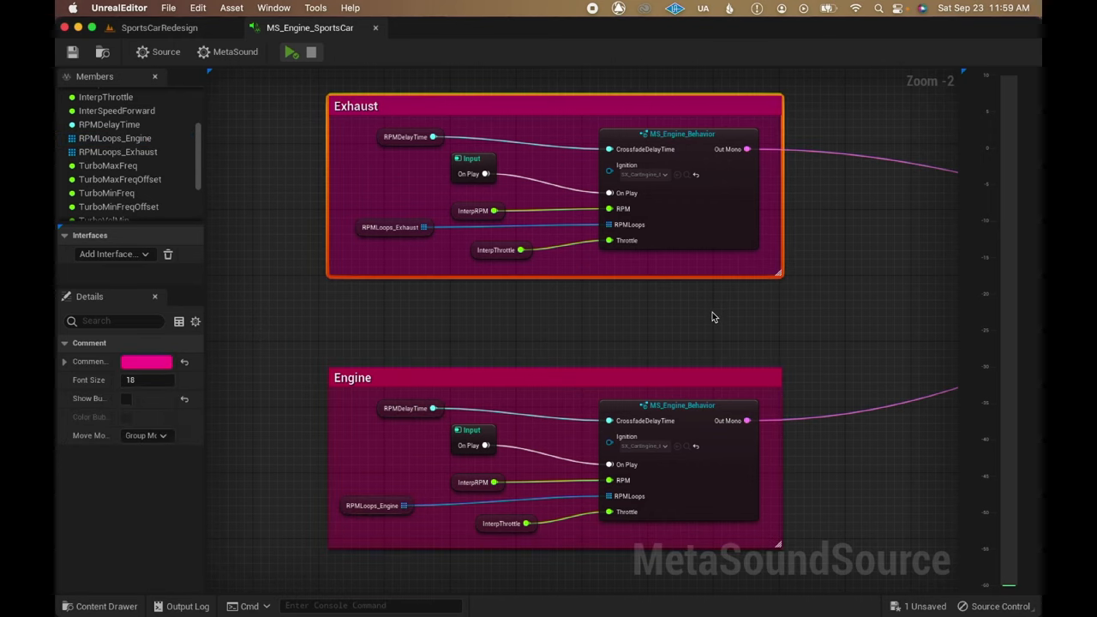
pyautogui.moveTo(726, 203)
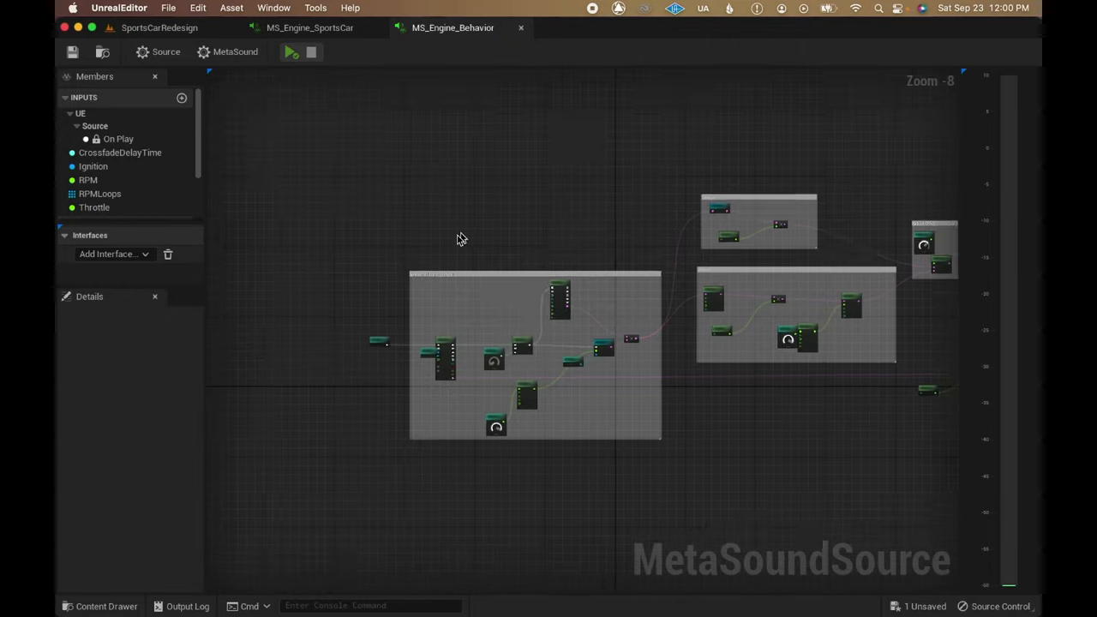
# - Inspect the Ignition input in MS_Engine_Behavior and enter the MS_Engine_RPMLoops sub-MetaSound
pyautogui.scroll(-3)
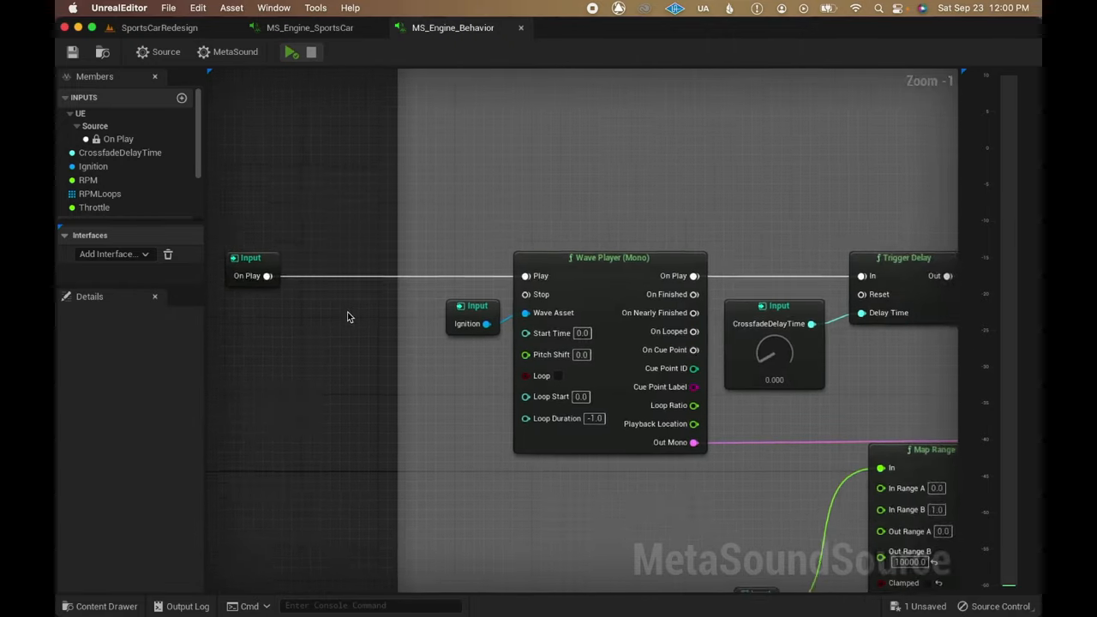
pyautogui.click(117, 138)
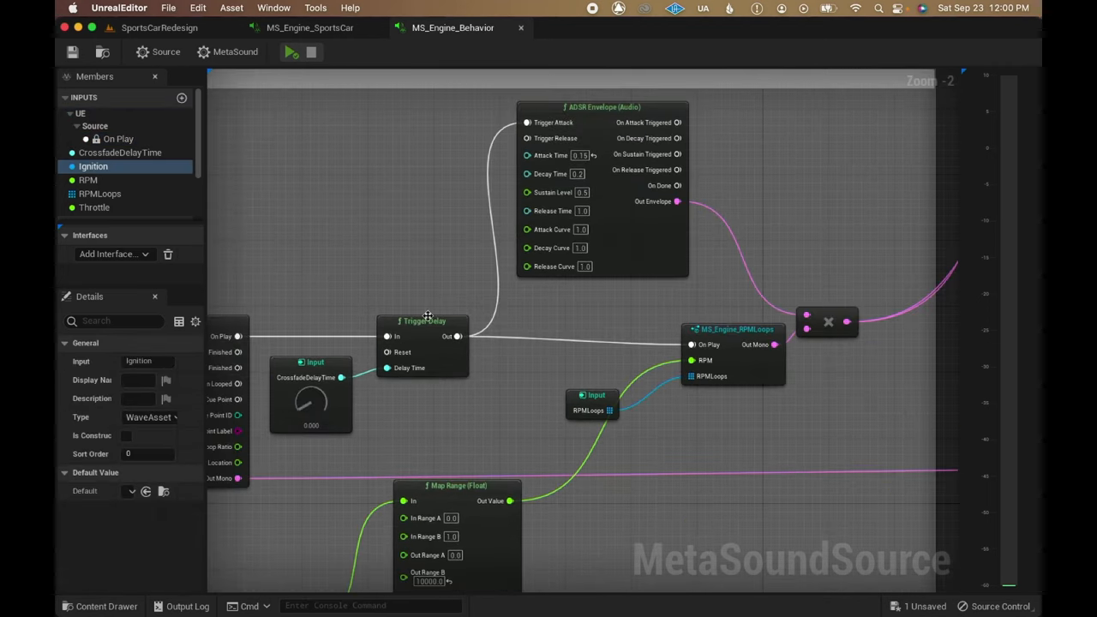
pyautogui.click(733, 329)
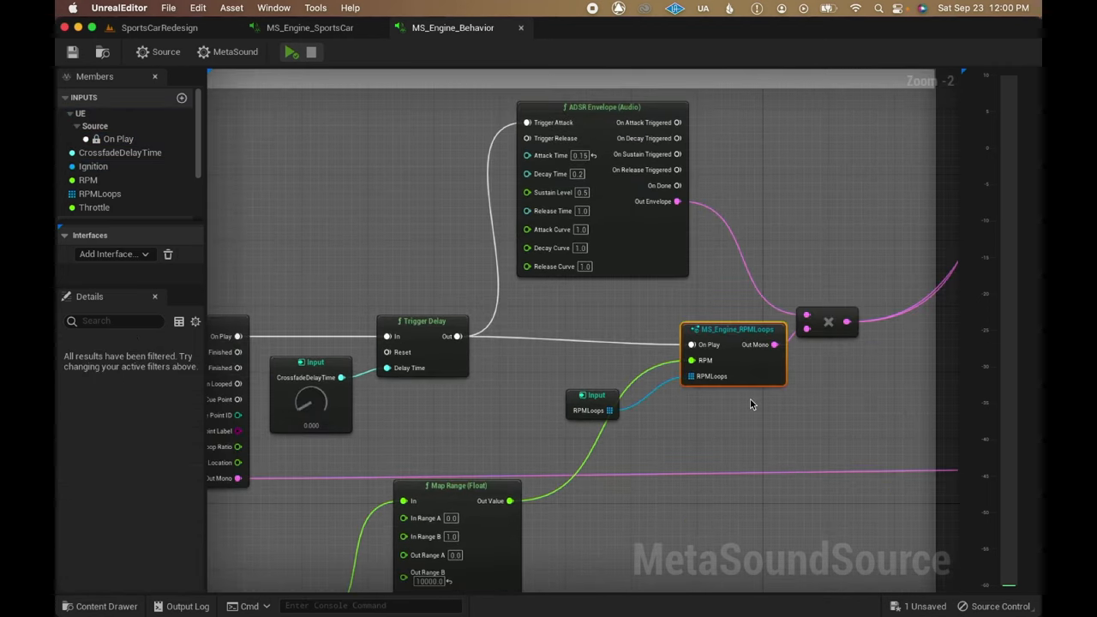
pyautogui.doubleClick(733, 329)
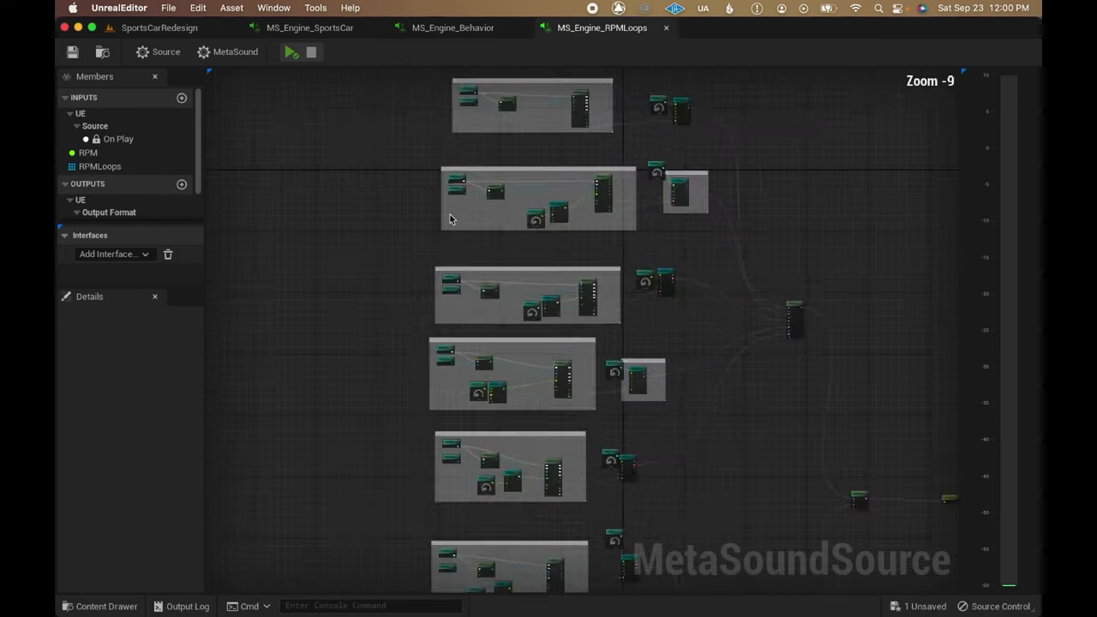
# - Bring the stacked RPM loop sections into view and start the RPM loops preview playback
pyautogui.click(100, 167)
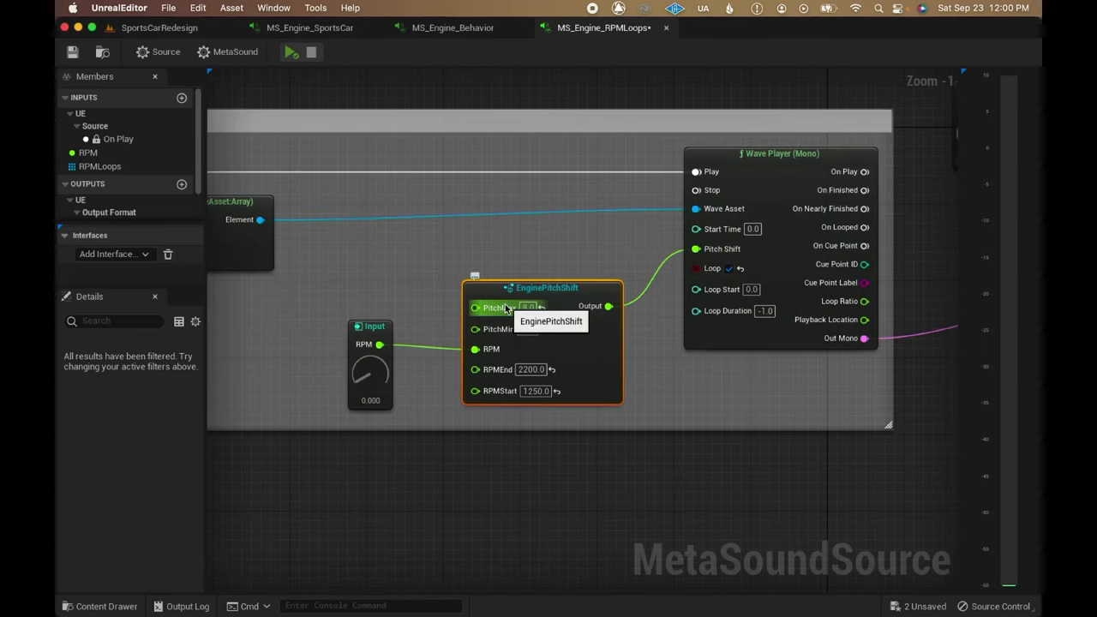
pyautogui.moveTo(455, 476)
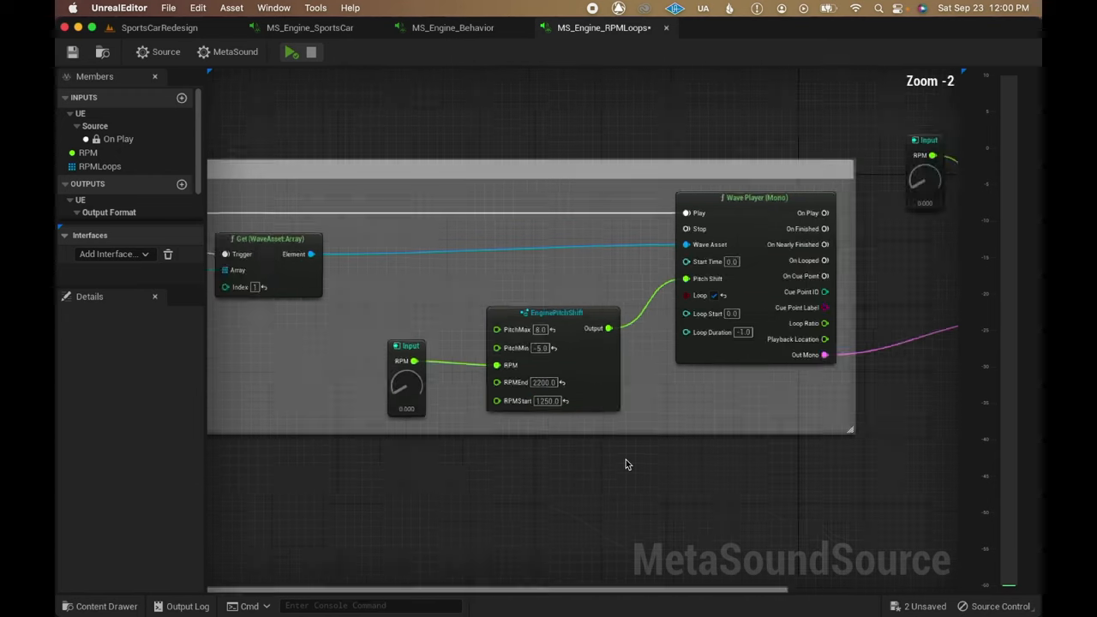
pyautogui.scroll(-3)
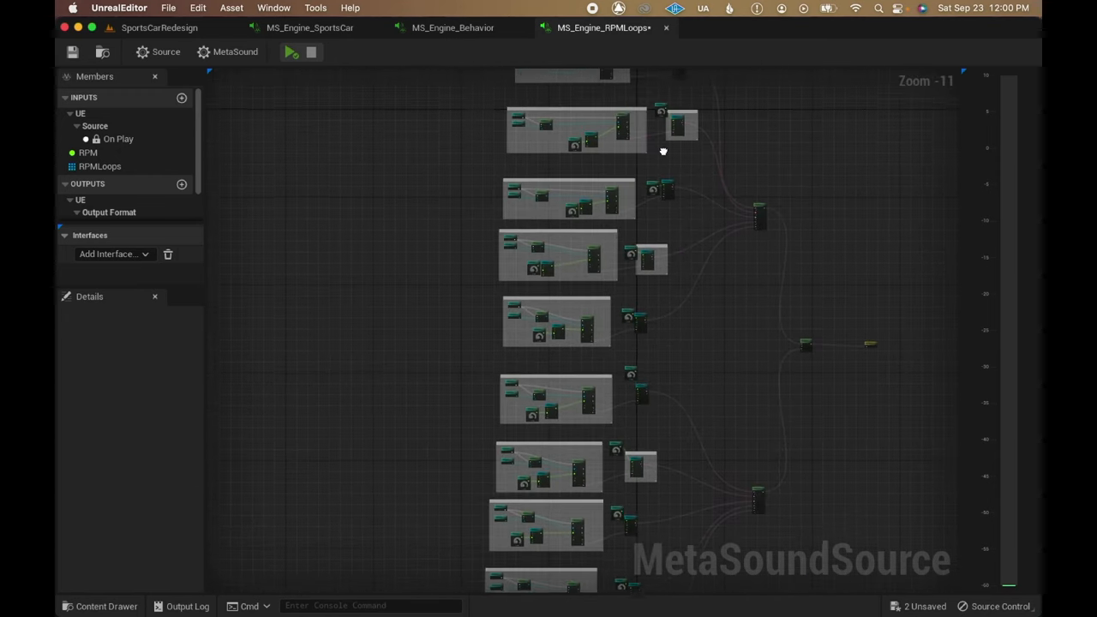
pyautogui.moveTo(662, 151); pyautogui.dragTo(579, 332)
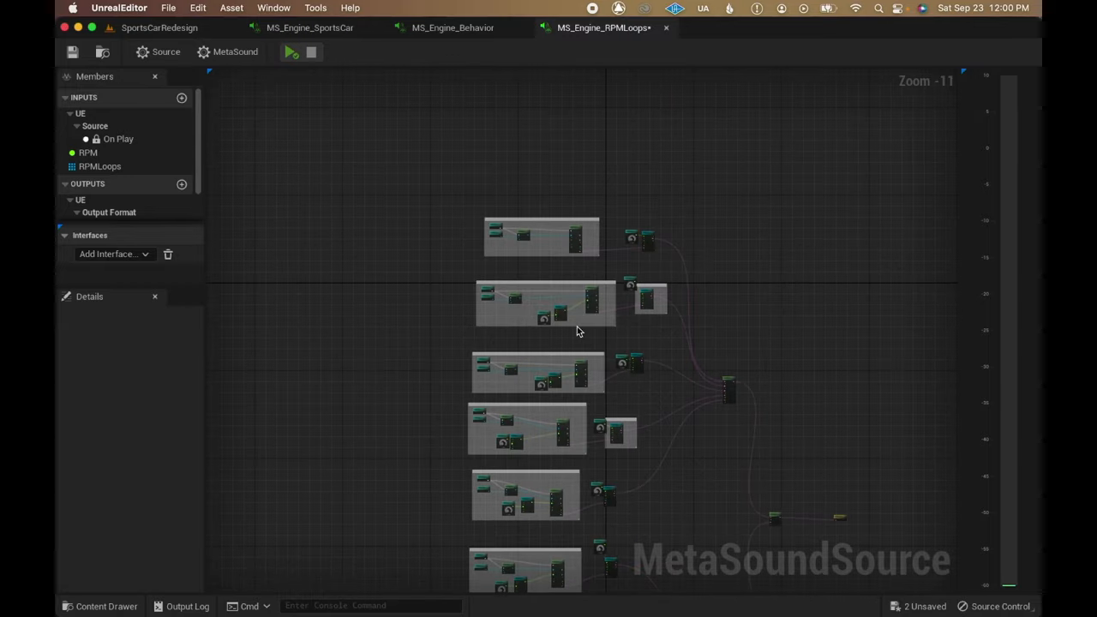
pyautogui.click(288, 52)
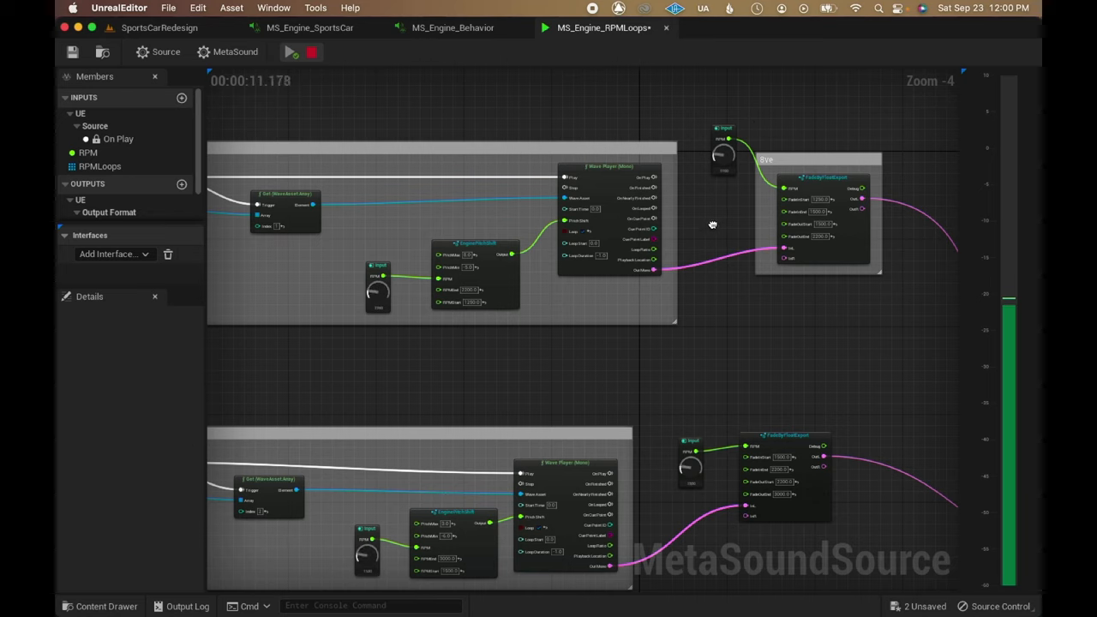
# - Back in MS_Engine_Behavior, look inside the EngineDecelFilter patch and return
pyautogui.click(452, 28)
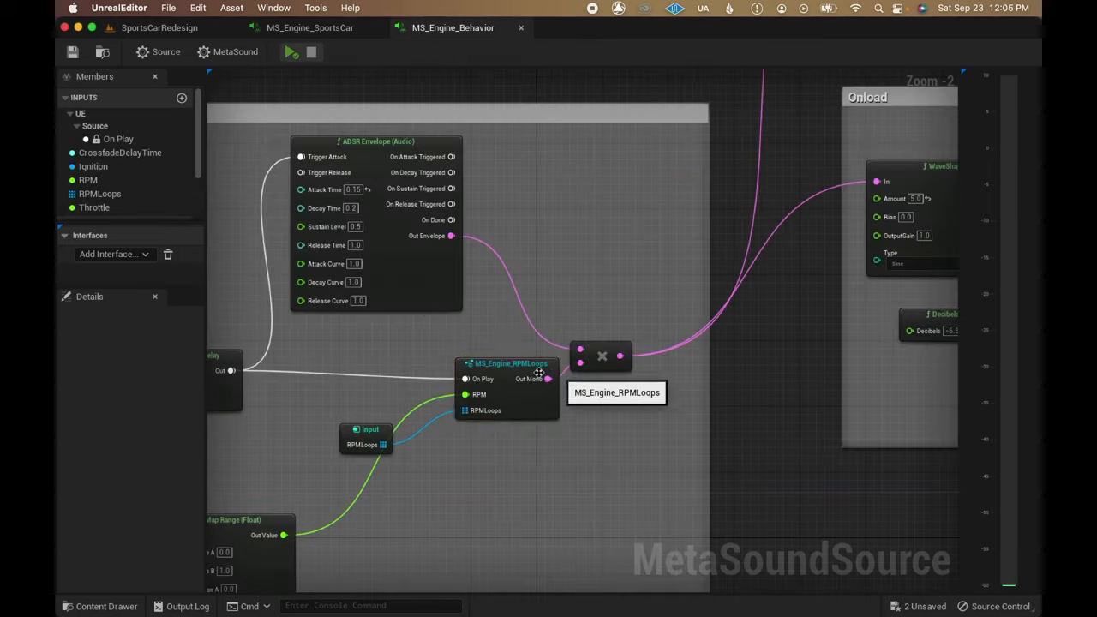
pyautogui.click(599, 355)
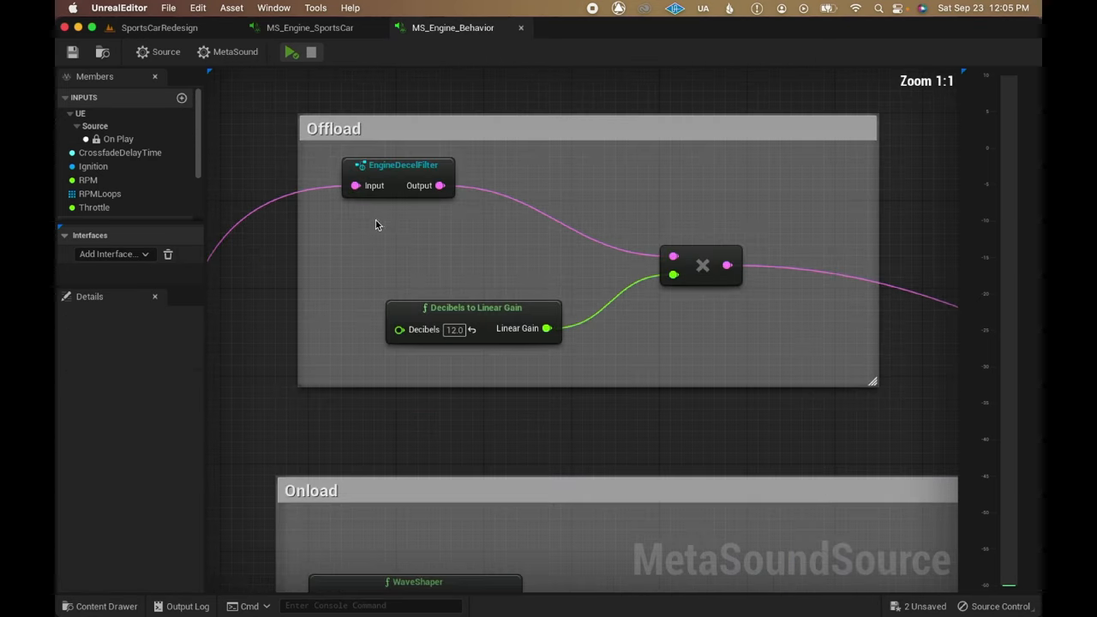
pyautogui.doubleClick(396, 164)
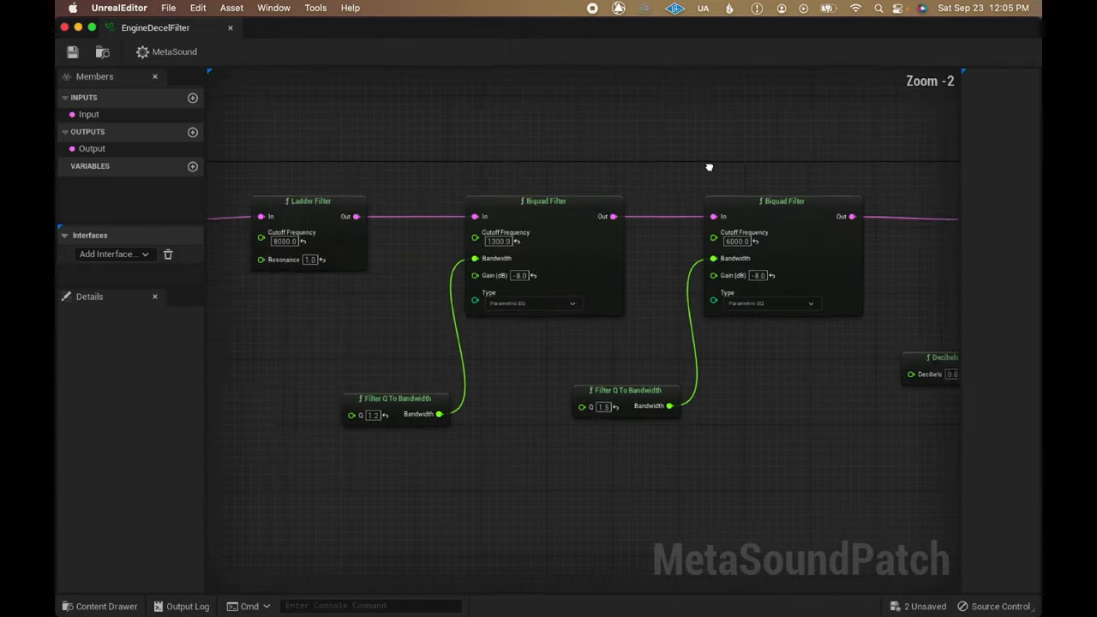
pyautogui.click(450, 27)
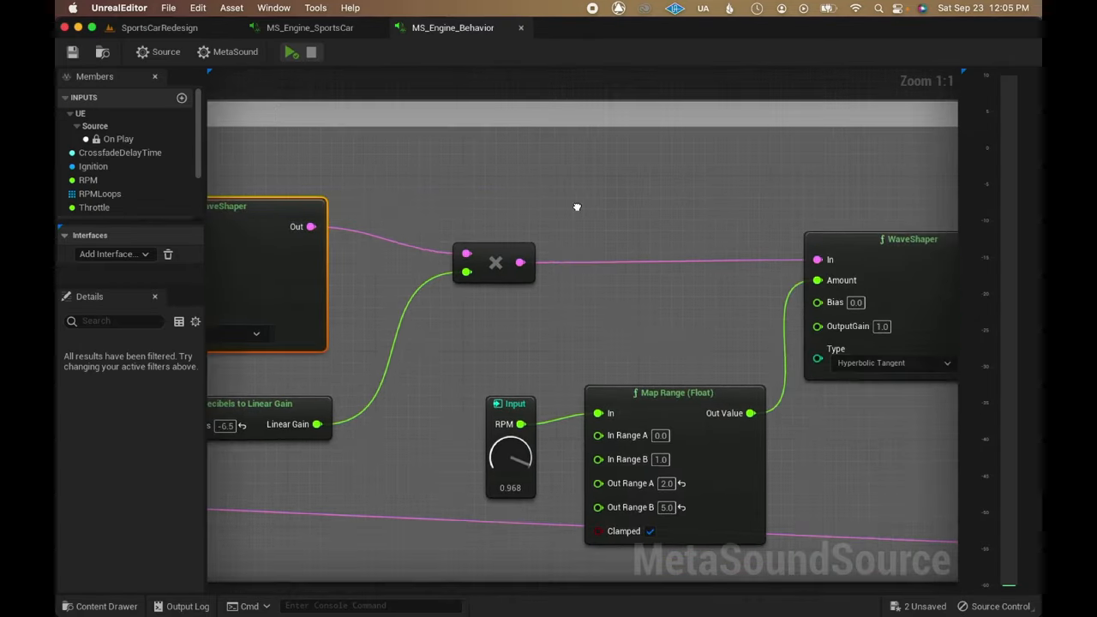
# - Inspect the Throttle input and the Crossfade node driving the engine/exhaust mix
pyautogui.scroll(-3)
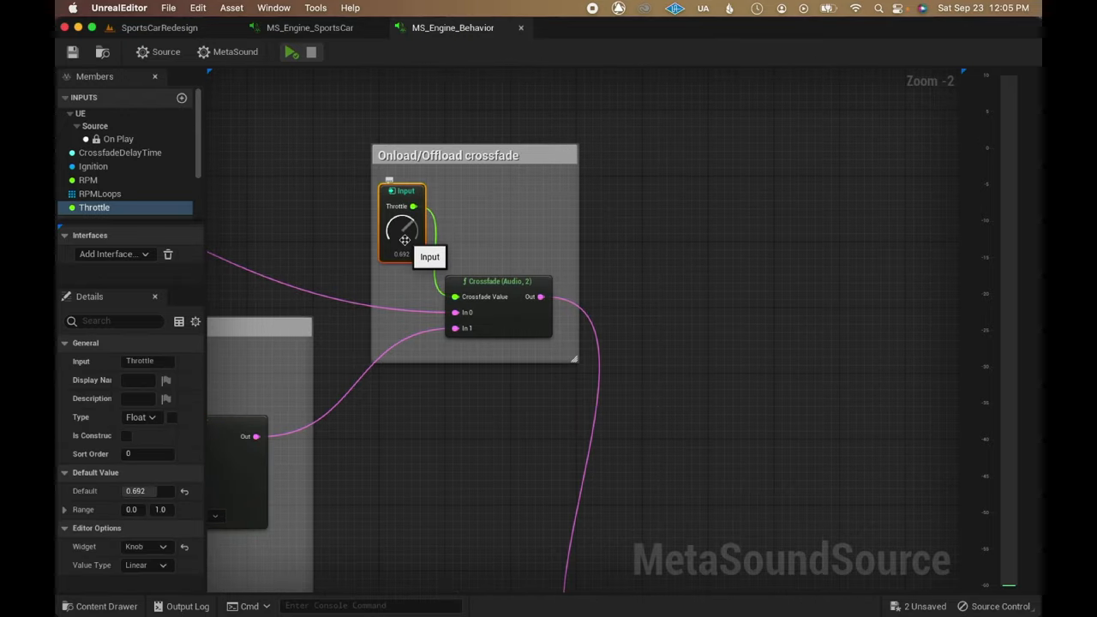
pyautogui.click(287, 52)
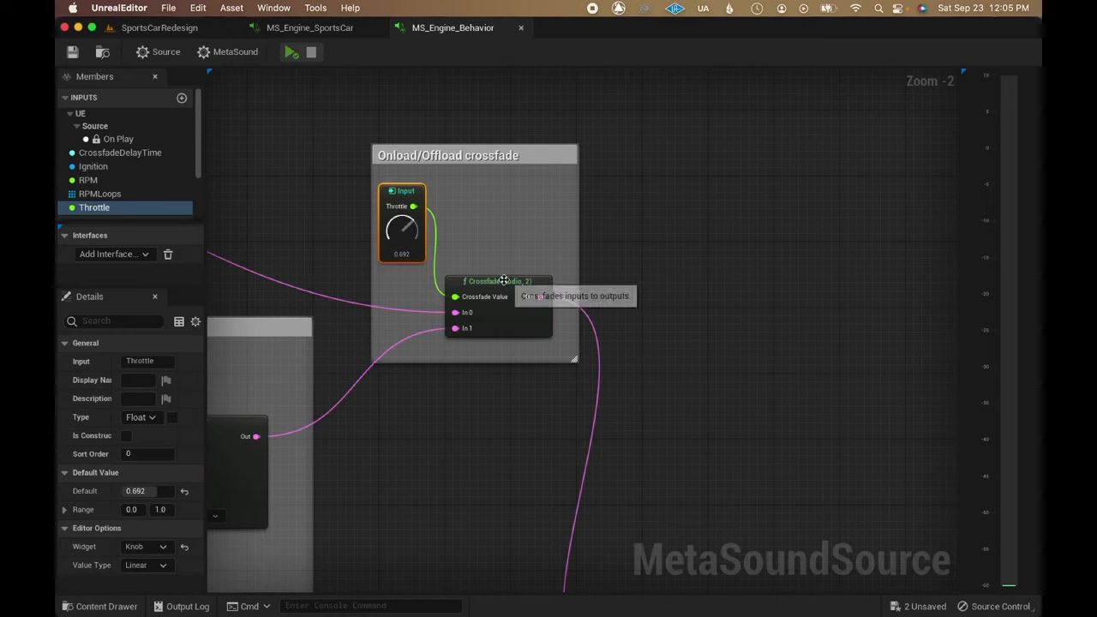
pyautogui.click(305, 27)
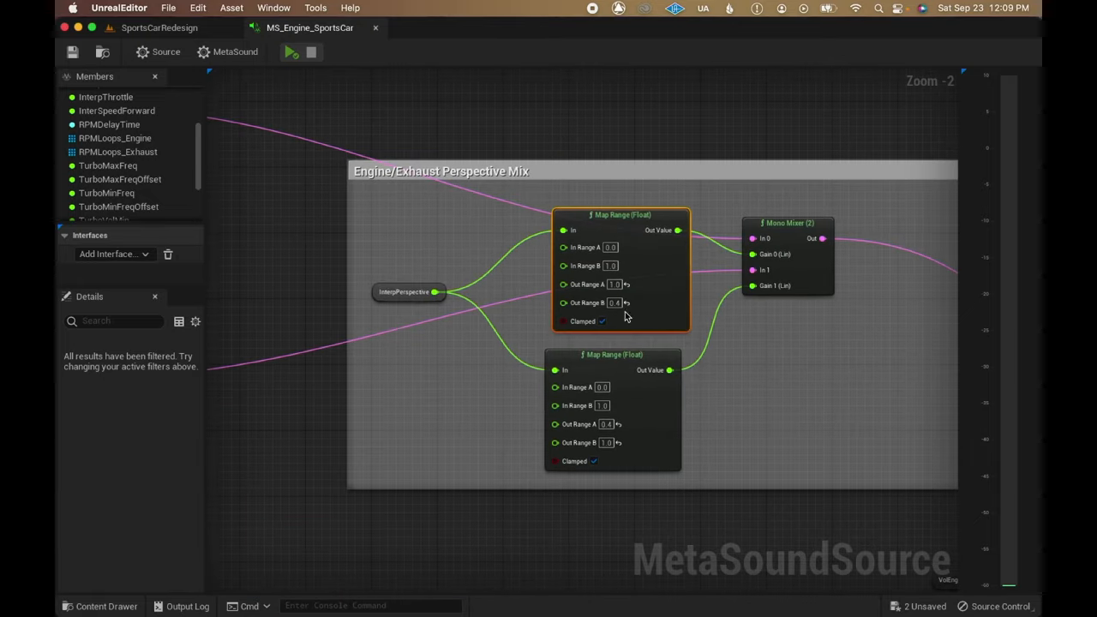
# - Inspect the InterpPerspective variable, then MS_Engine_Supercharger's Whine Additive Synth section
pyautogui.click(407, 291)
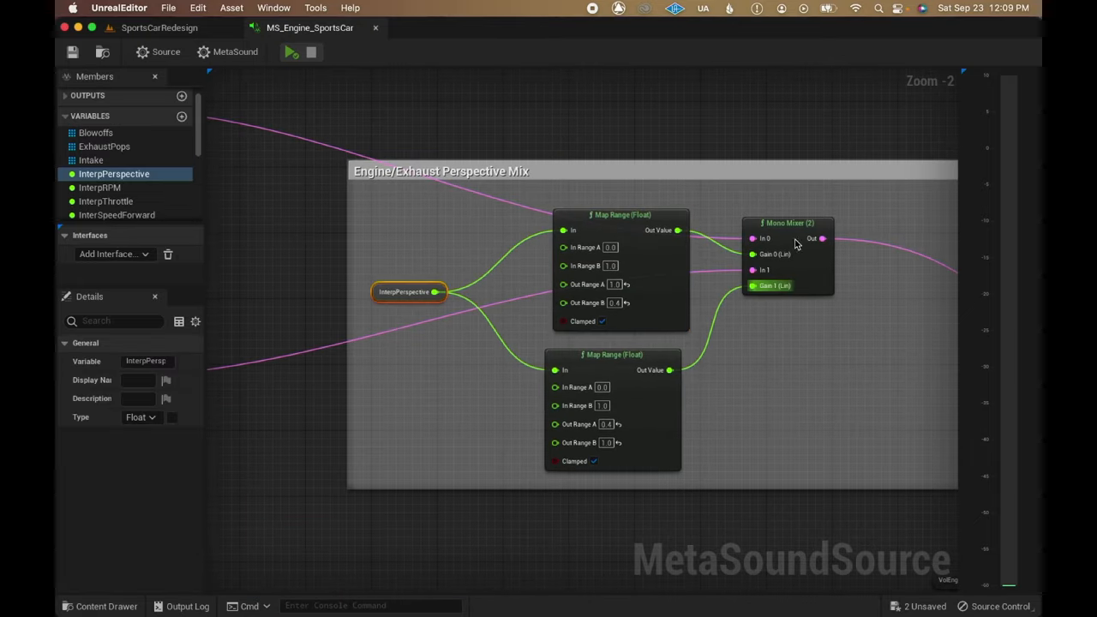
pyautogui.click(287, 52)
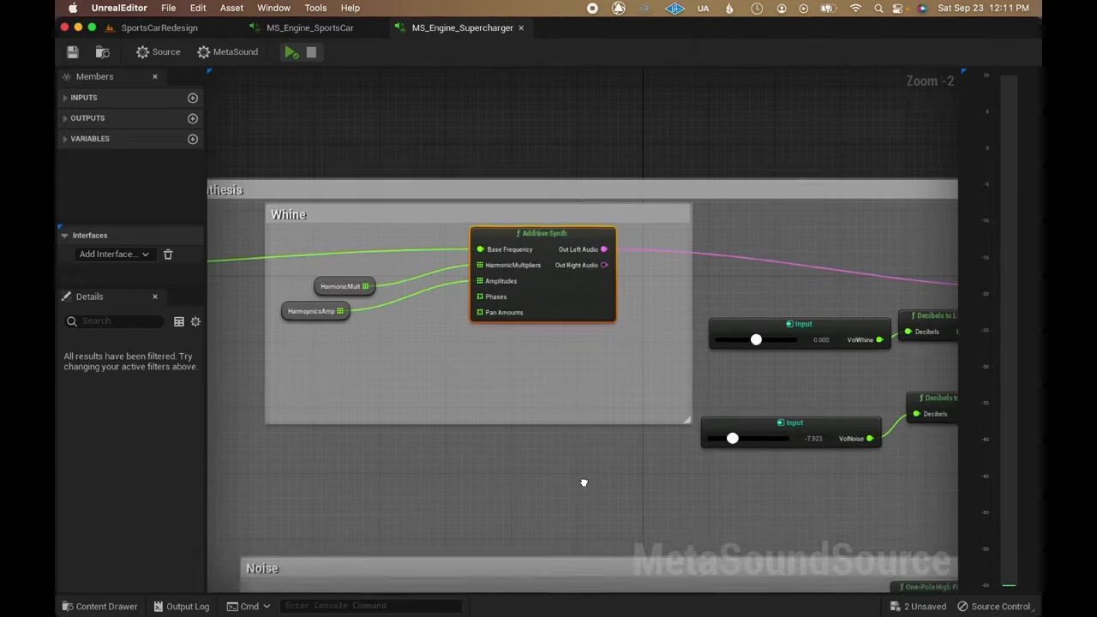
pyautogui.click(290, 52)
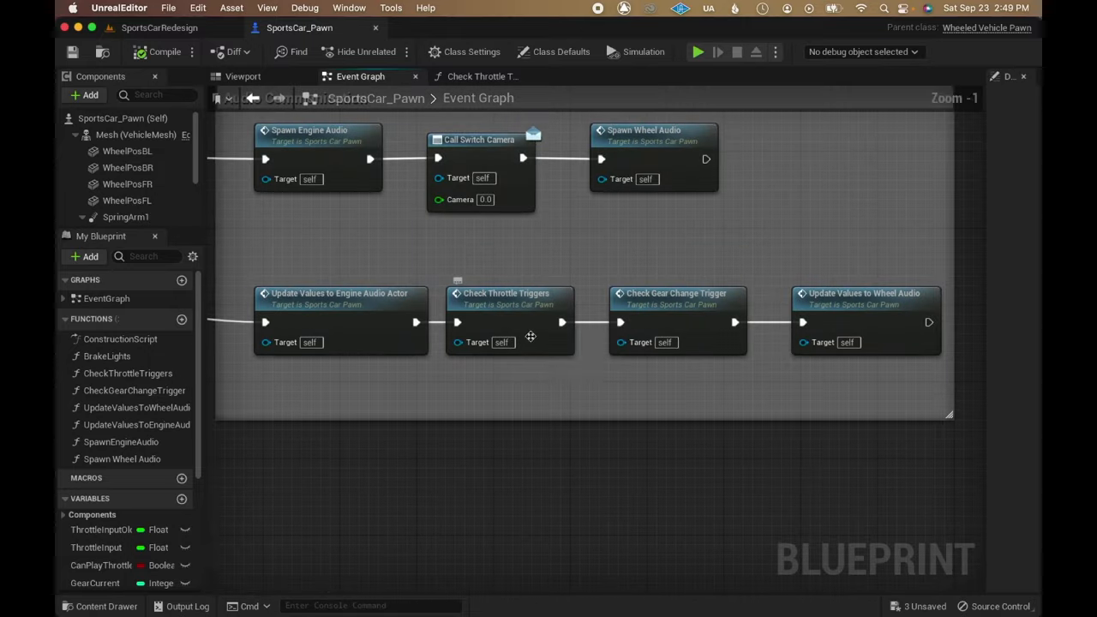
# - Review Check Throttle Triggers and BP_Audio_Engine's Count Throttle Time and throttle-off blowoff logic
pyautogui.click(510, 293)
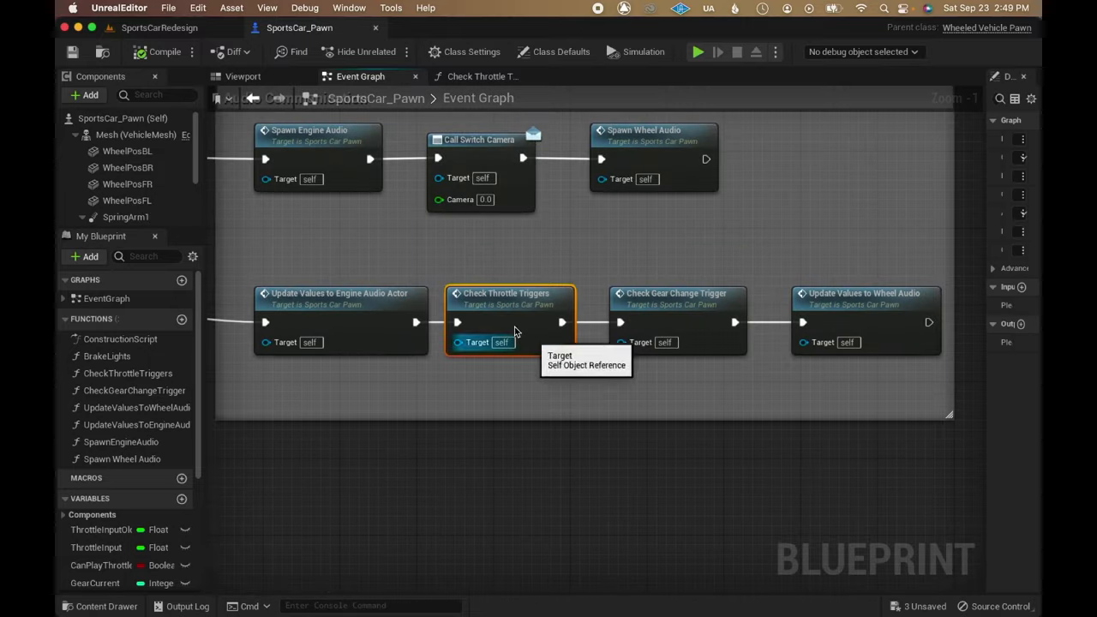
pyautogui.doubleClick(509, 293)
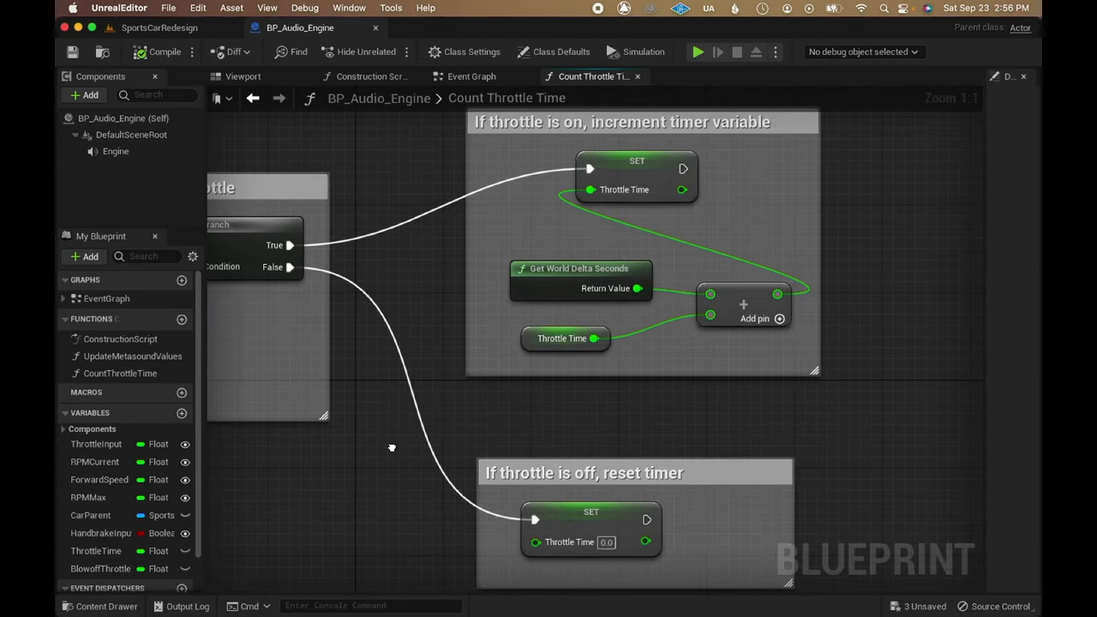
pyautogui.moveTo(414, 164)
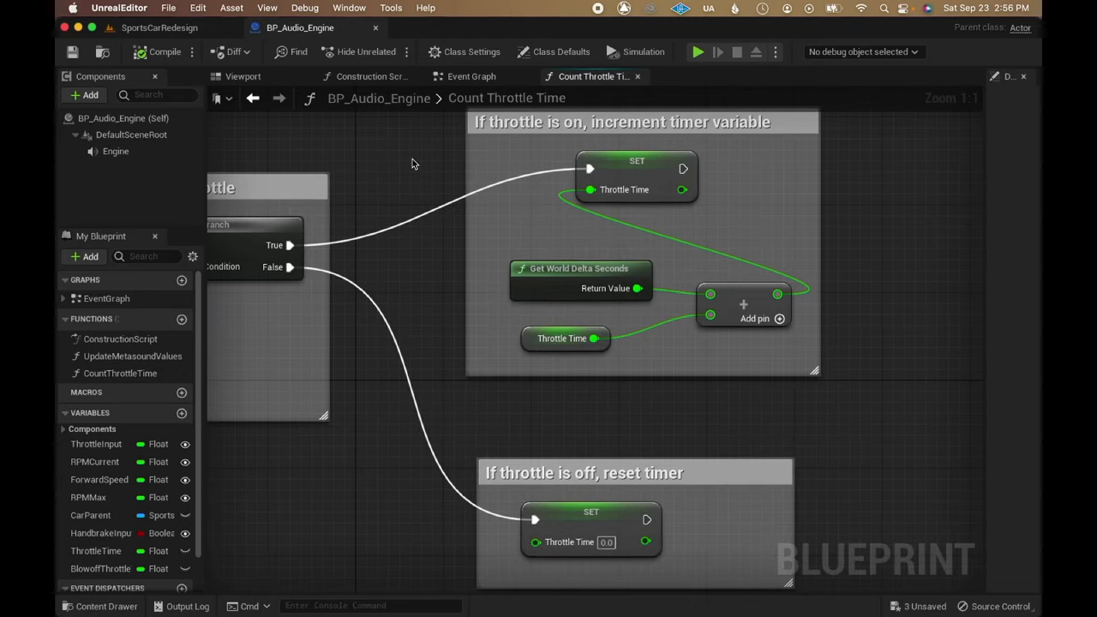
pyautogui.click(470, 77)
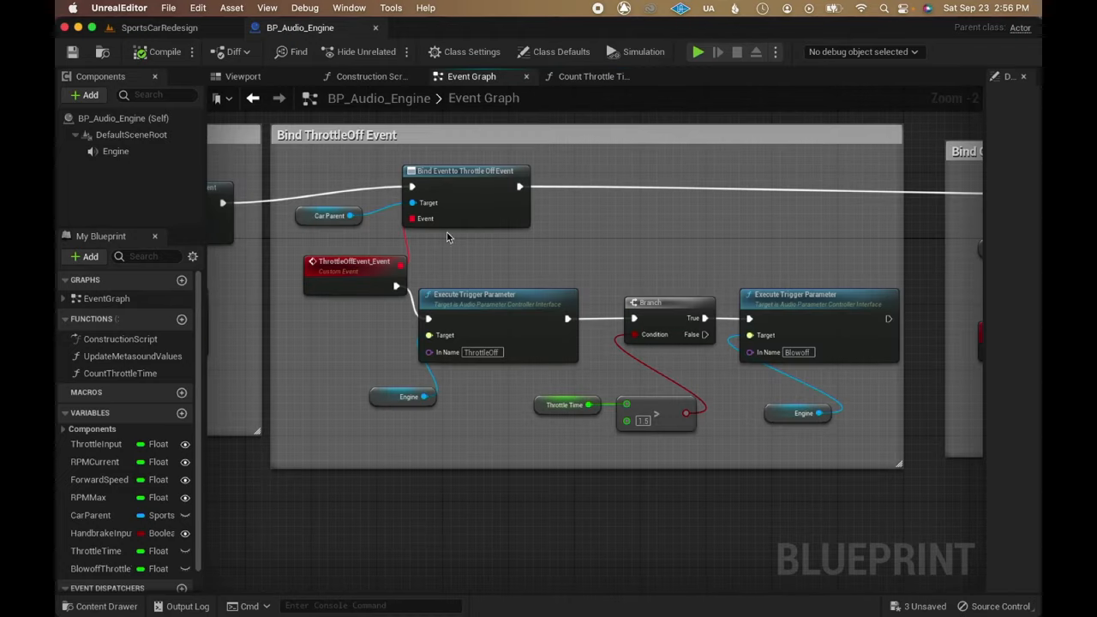
pyautogui.click(497, 294)
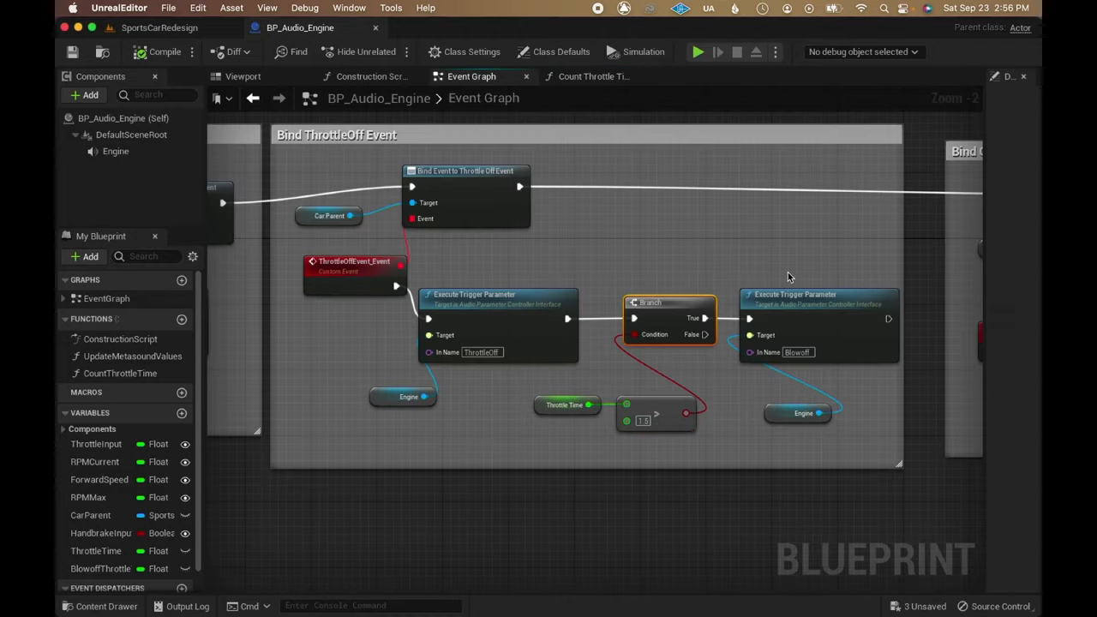
pyautogui.click(815, 294)
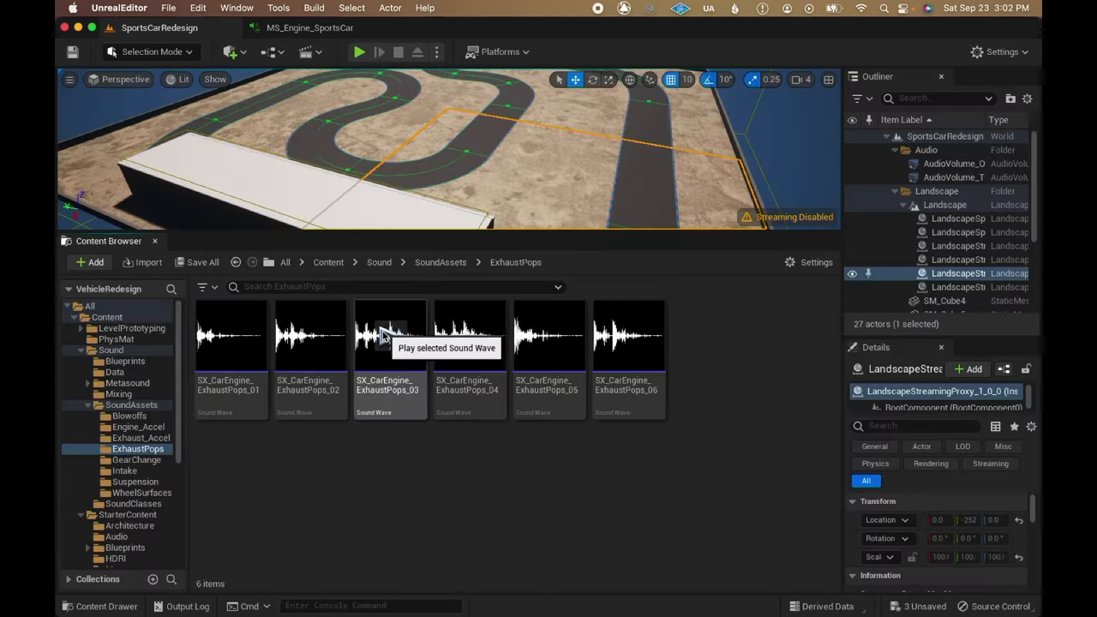
# - Audition an exhaust pop, inspect the ThrottleOff blowoff random player, and play the fourth blowoff wave
pyautogui.click(627, 334)
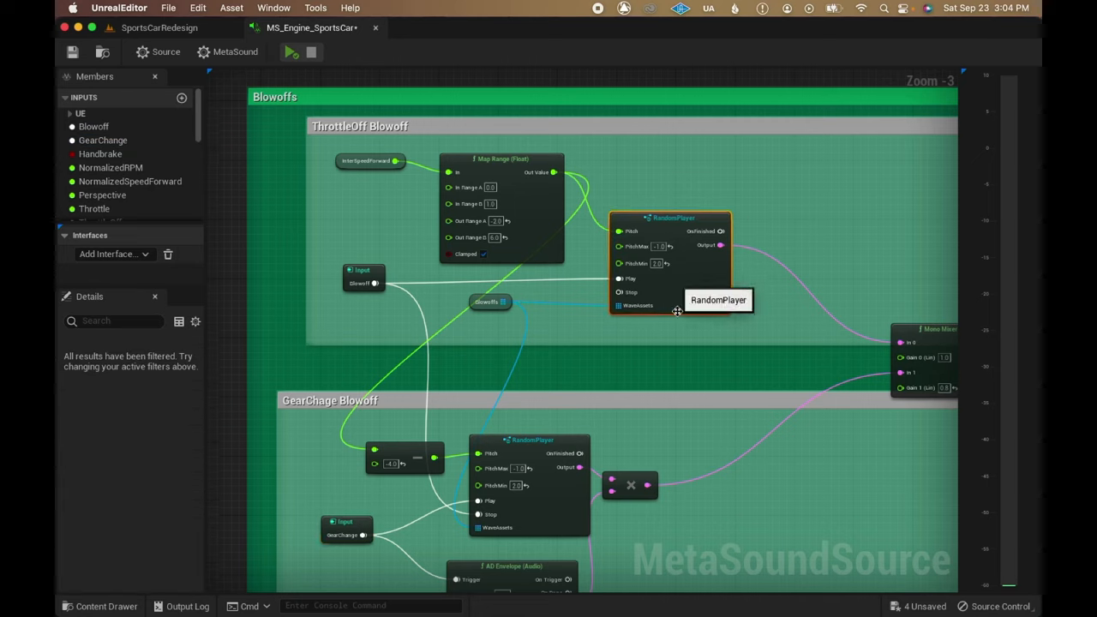
pyautogui.click(92, 126)
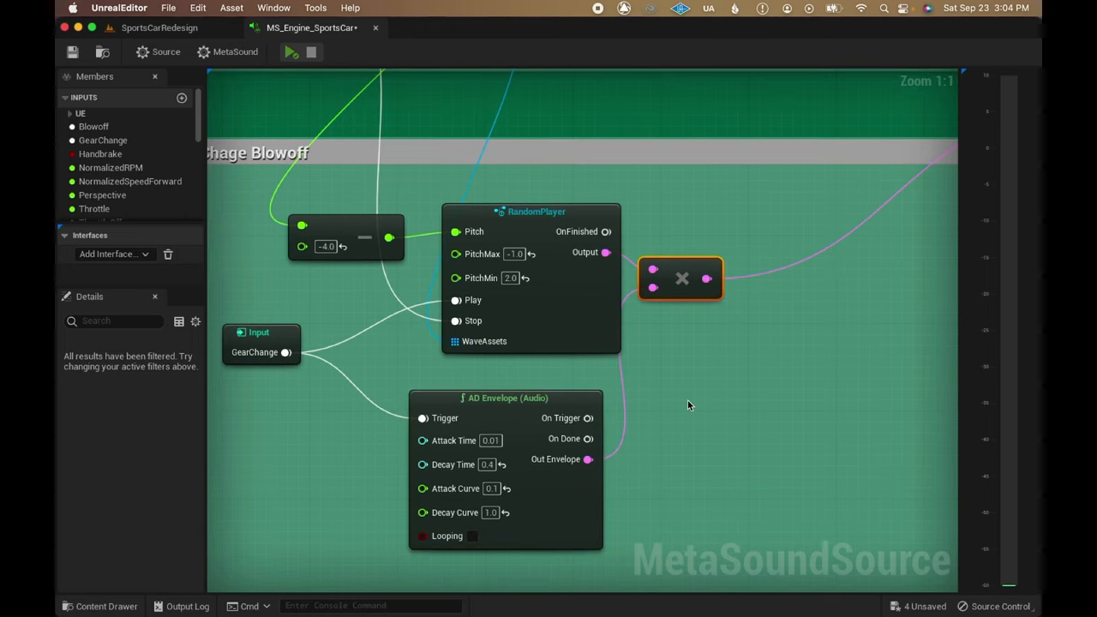
pyautogui.moveTo(669, 391)
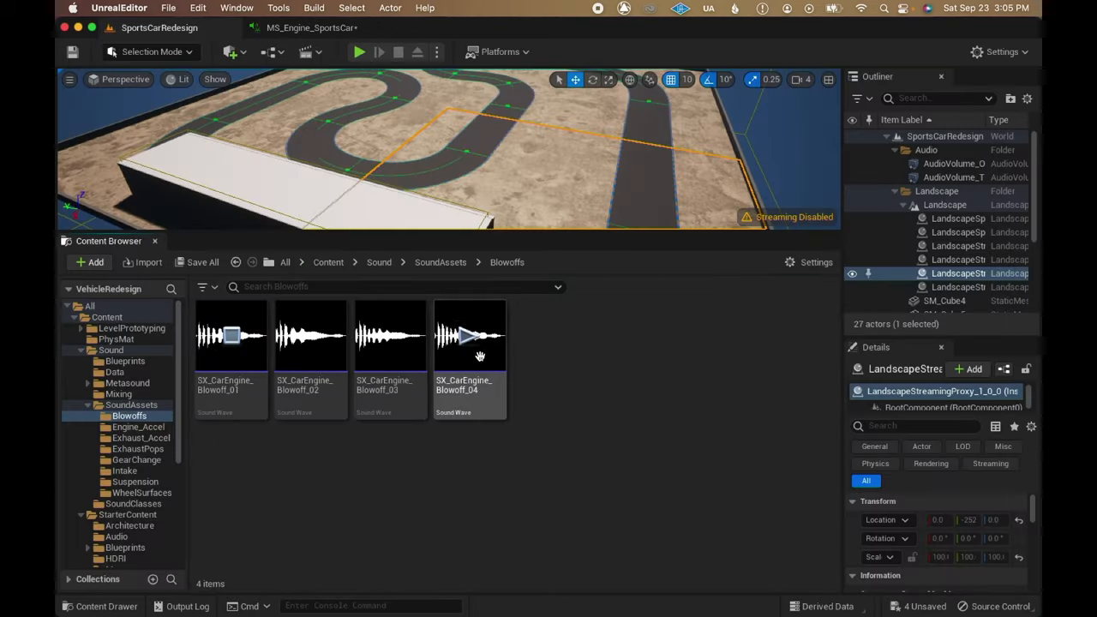
pyautogui.click(358, 51)
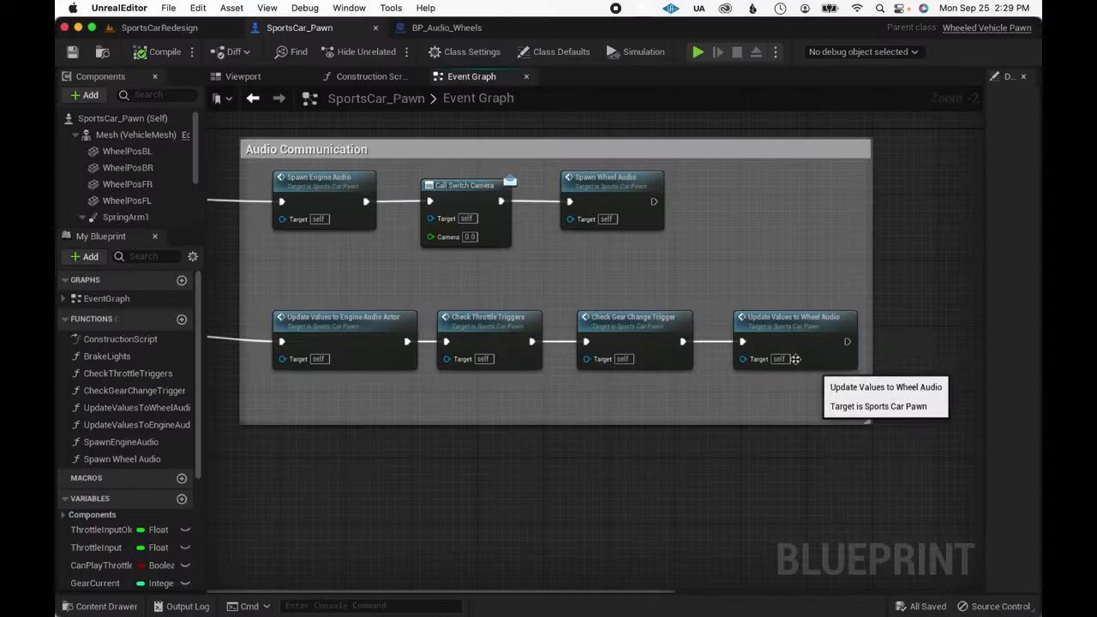
# - Review BP_Audio_Wheels' Update Skid and Velocity graph inside Update Values to Wheel Audio
pyautogui.doubleClick(795, 321)
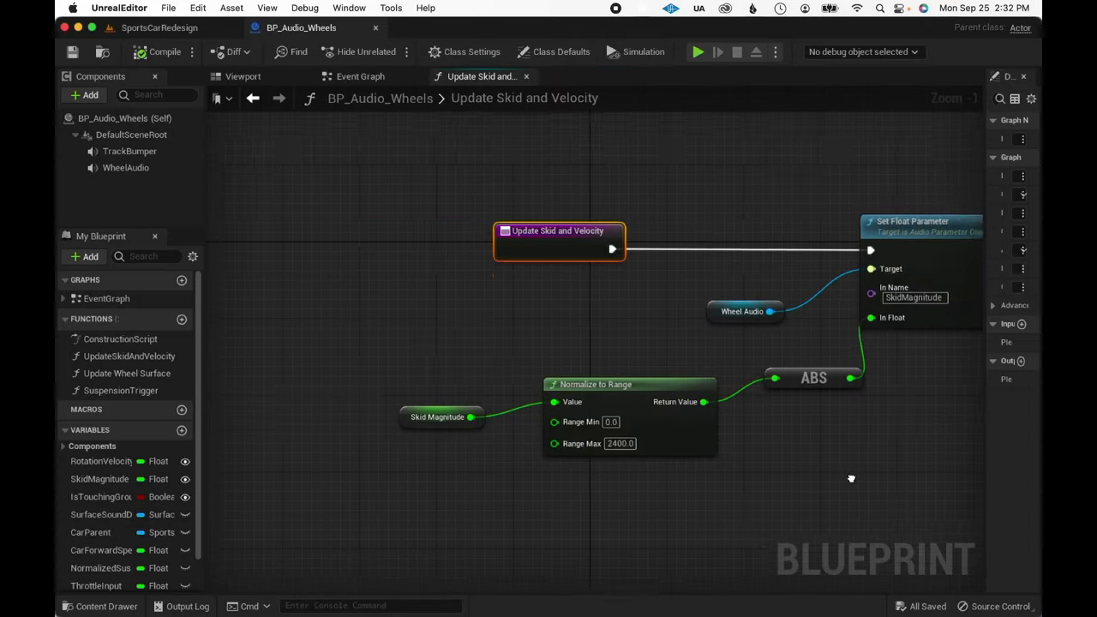
pyautogui.moveTo(851, 479); pyautogui.dragTo(709, 484)
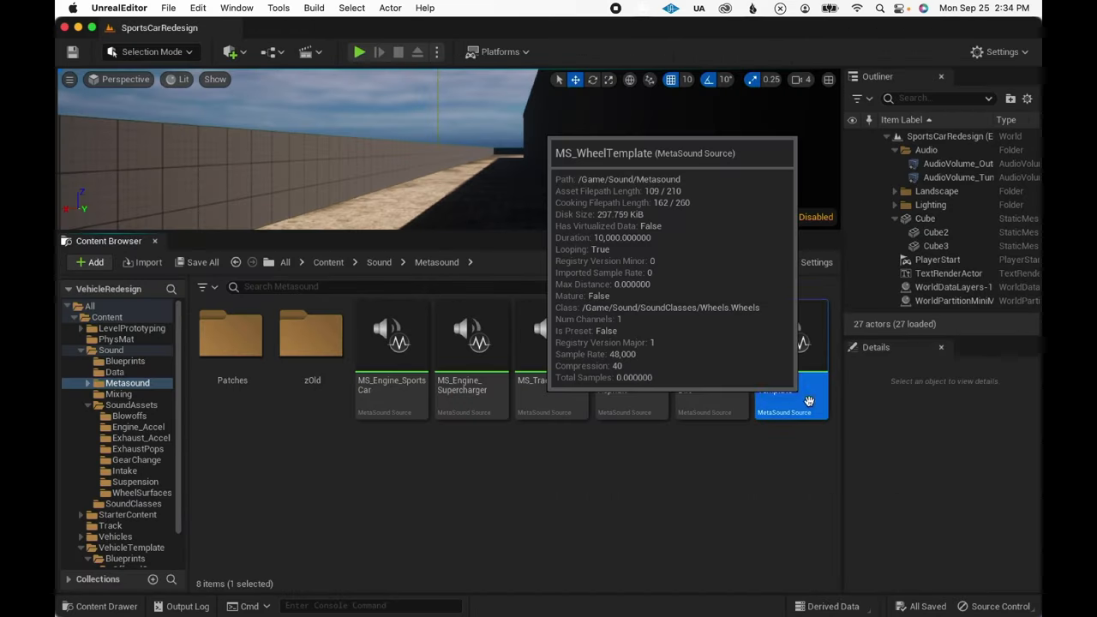
pyautogui.moveTo(753, 453)
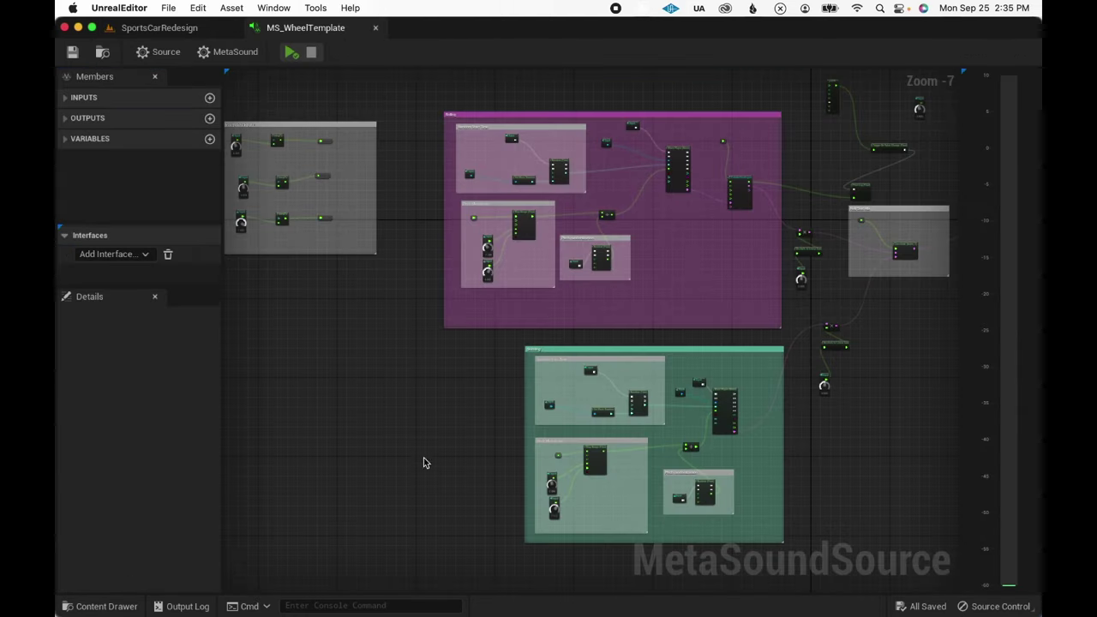
# - Play MS_WheelTemplate to watch its Interpolate Inputs smooth rotation velocity, skid and ground contact
pyautogui.click(557, 115)
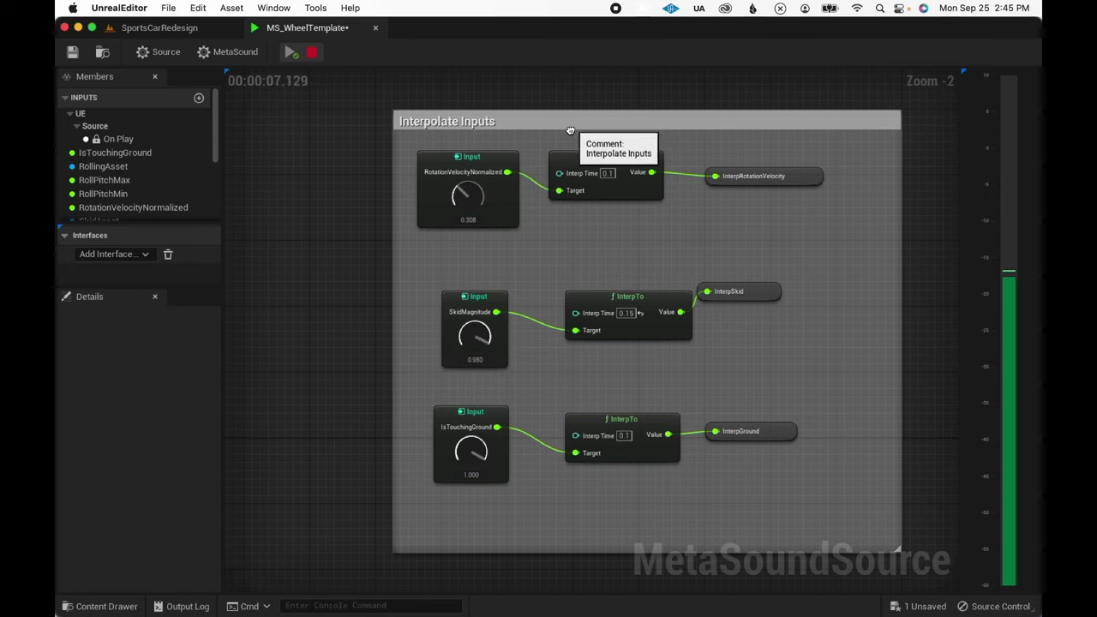
pyautogui.moveTo(551, 246)
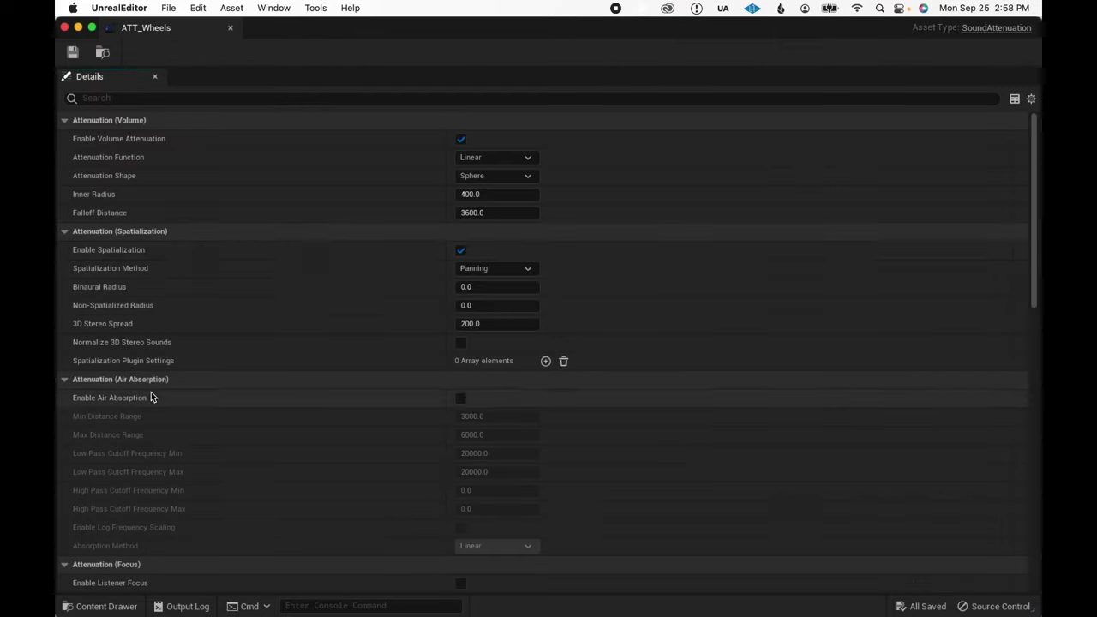
# - Scroll through the ATT_Wheels settings and drive the car along the track again
pyautogui.scroll(-3)
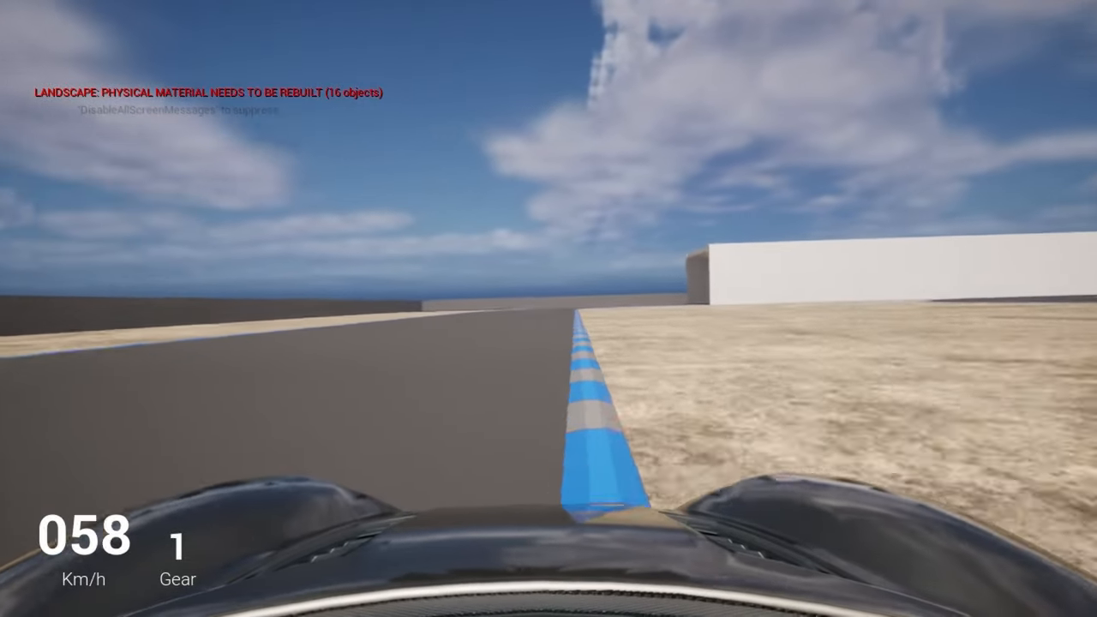
pyautogui.press('W')
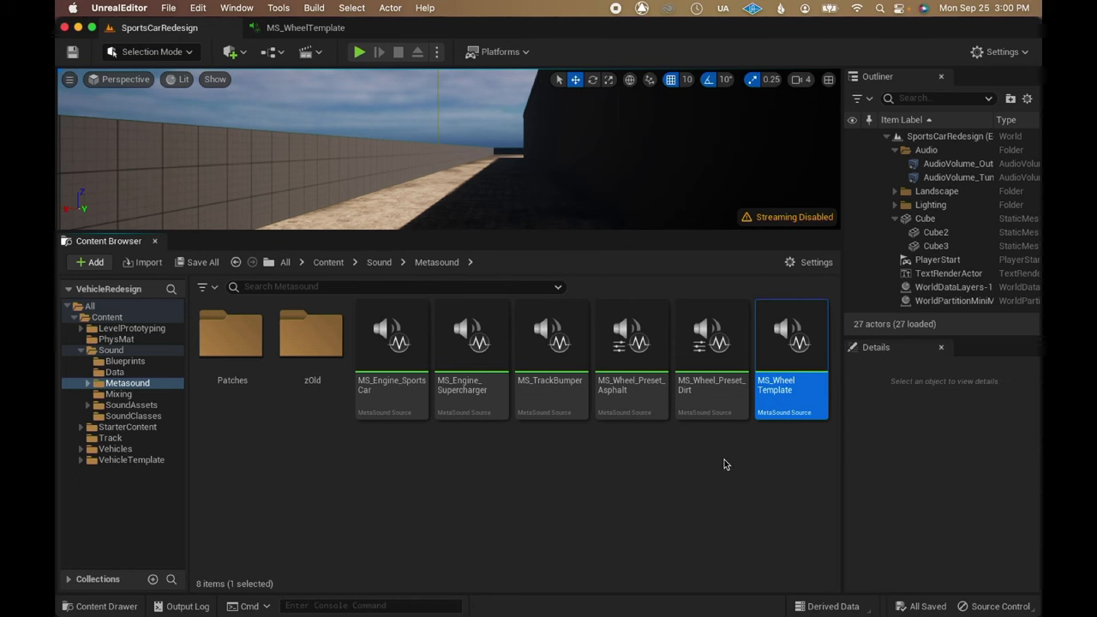
# - Open the MS_Wheel_Preset_Dirt MetaSound and expand its Inputs list
pyautogui.click(711, 342)
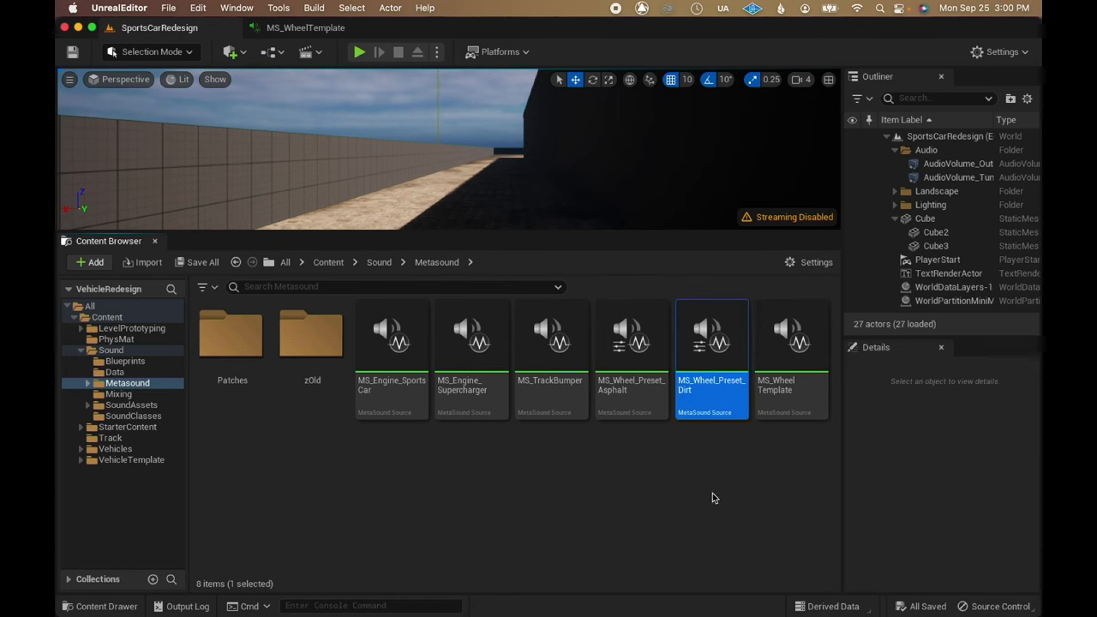
pyautogui.doubleClick(711, 334)
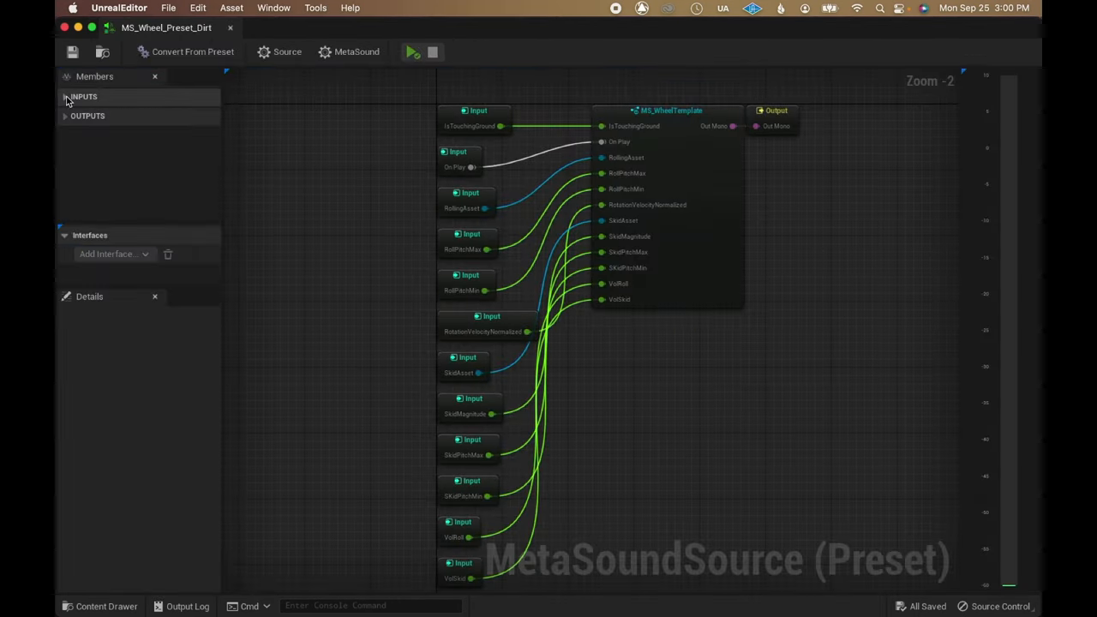
pyautogui.click(103, 139)
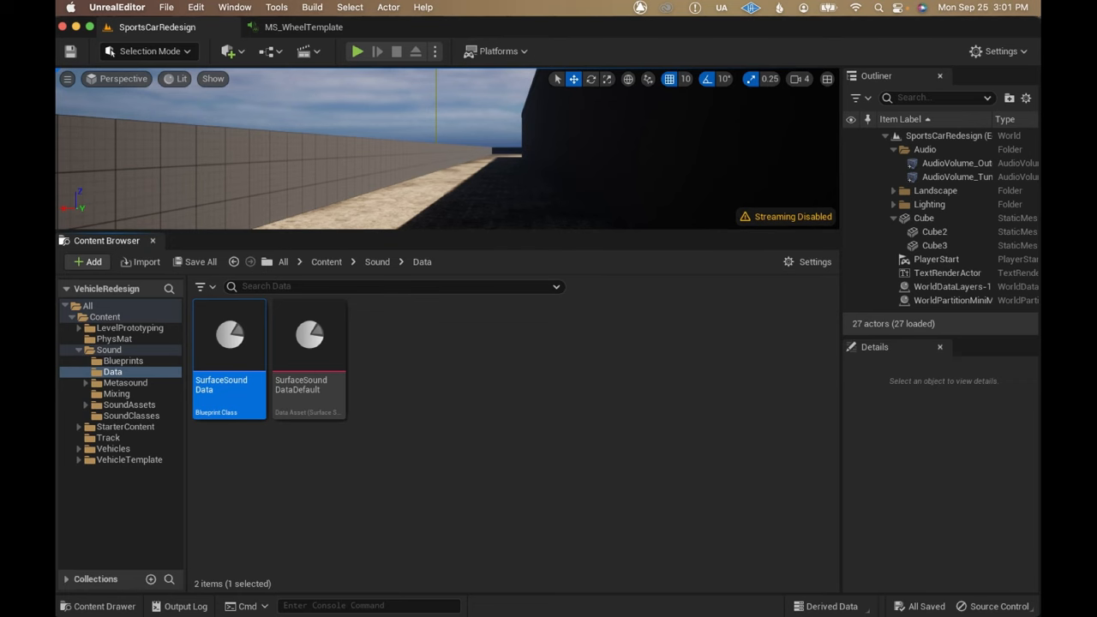
# - Open the SurfaceSoundData blueprint class from the Sound Data folder
pyautogui.doubleClick(228, 334)
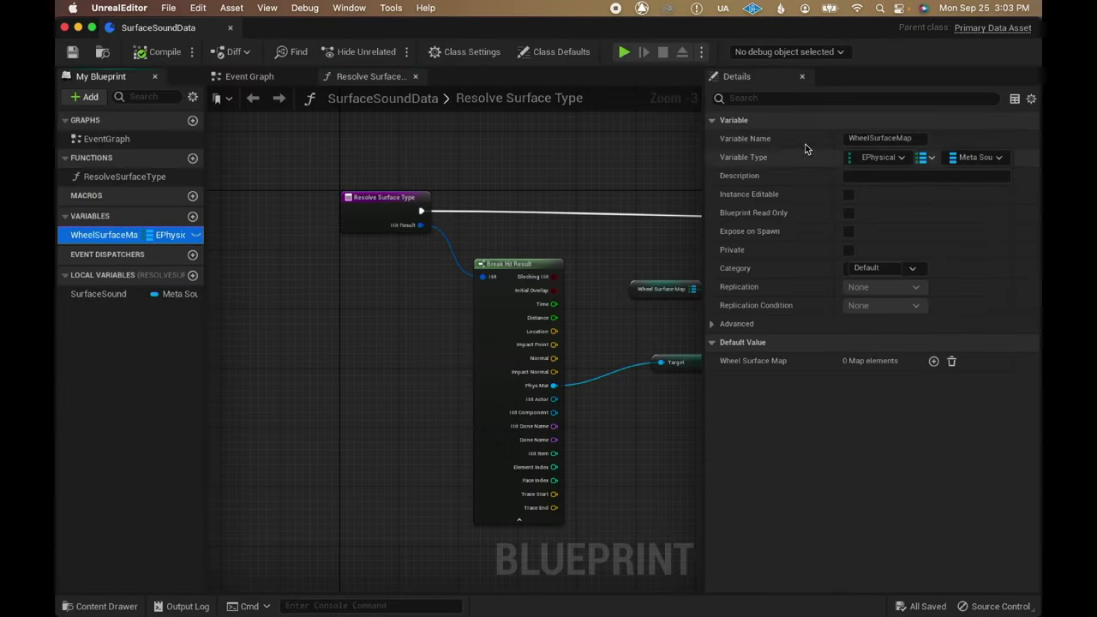
pyautogui.moveTo(1009, 193)
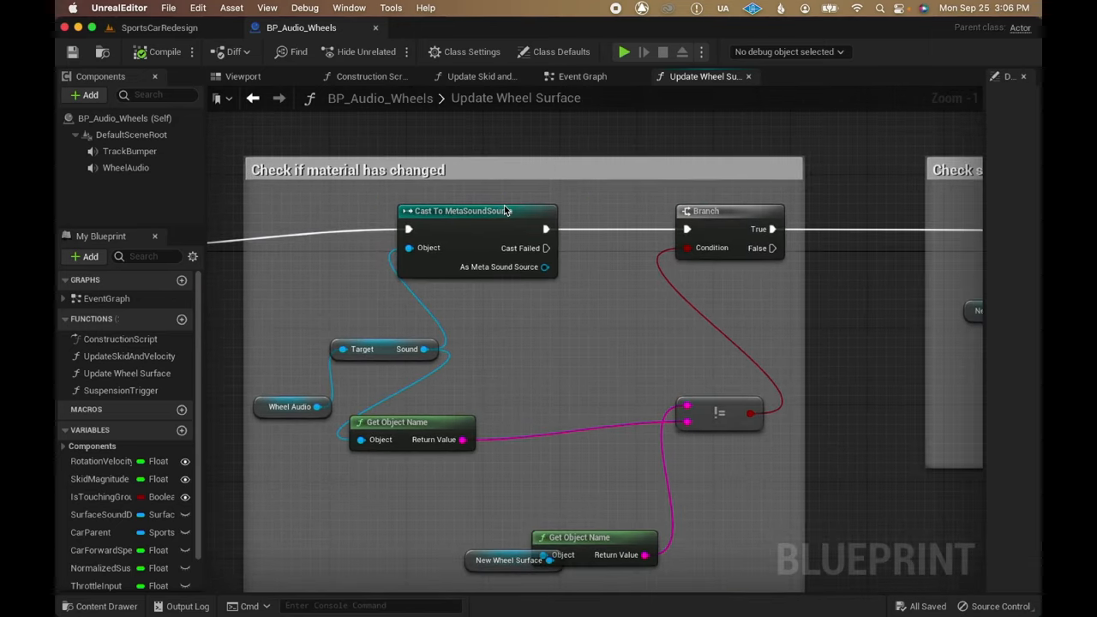
pyautogui.moveTo(457, 238)
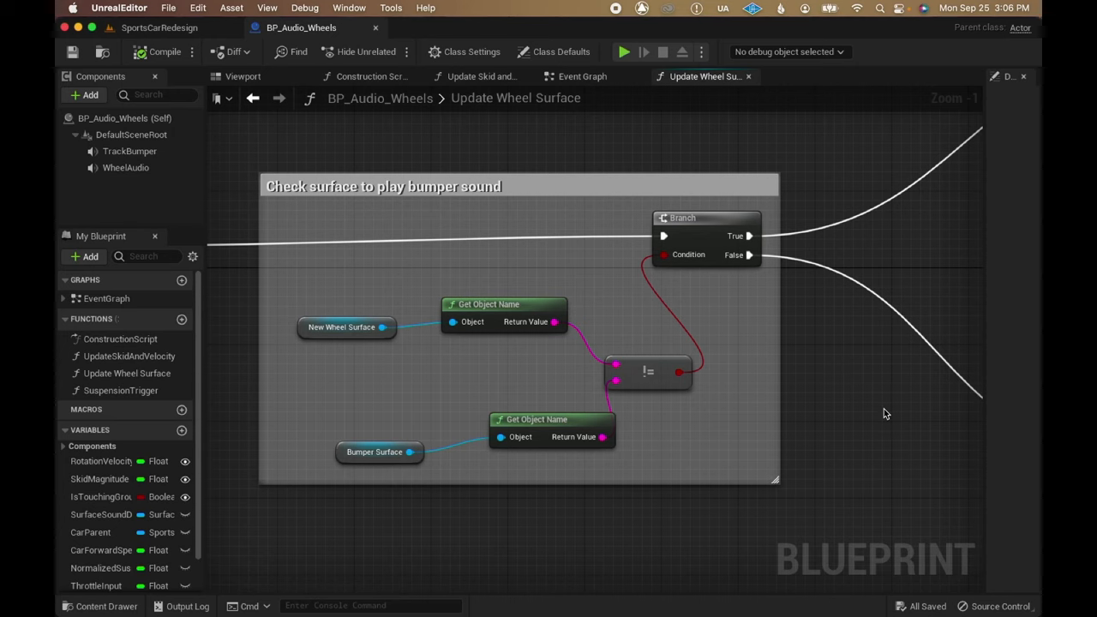
pyautogui.moveTo(898, 415)
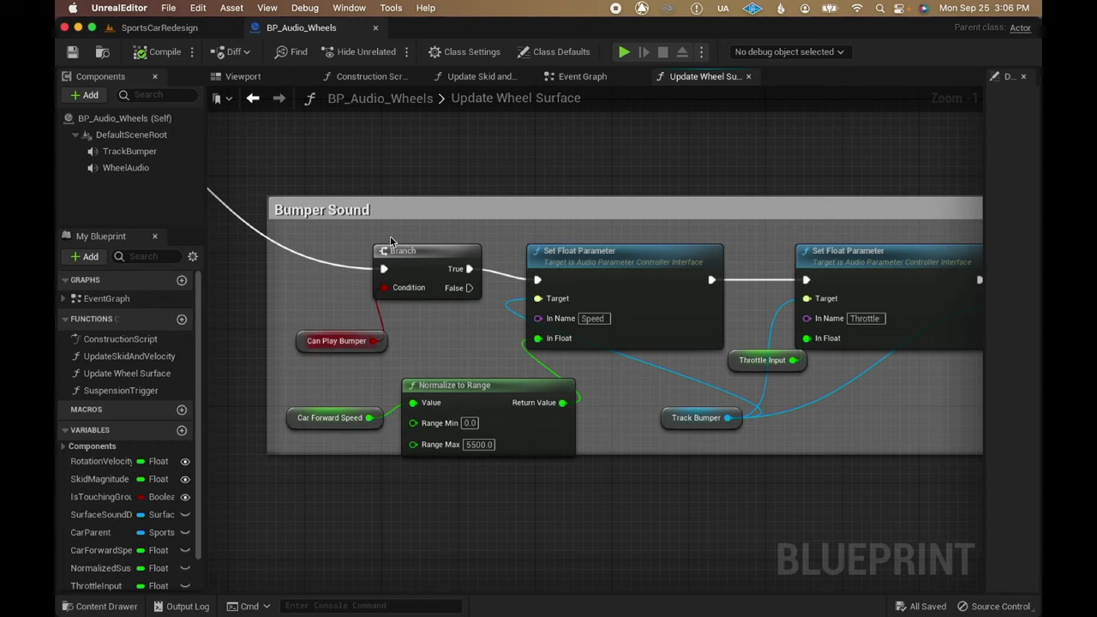
pyautogui.moveTo(494, 410)
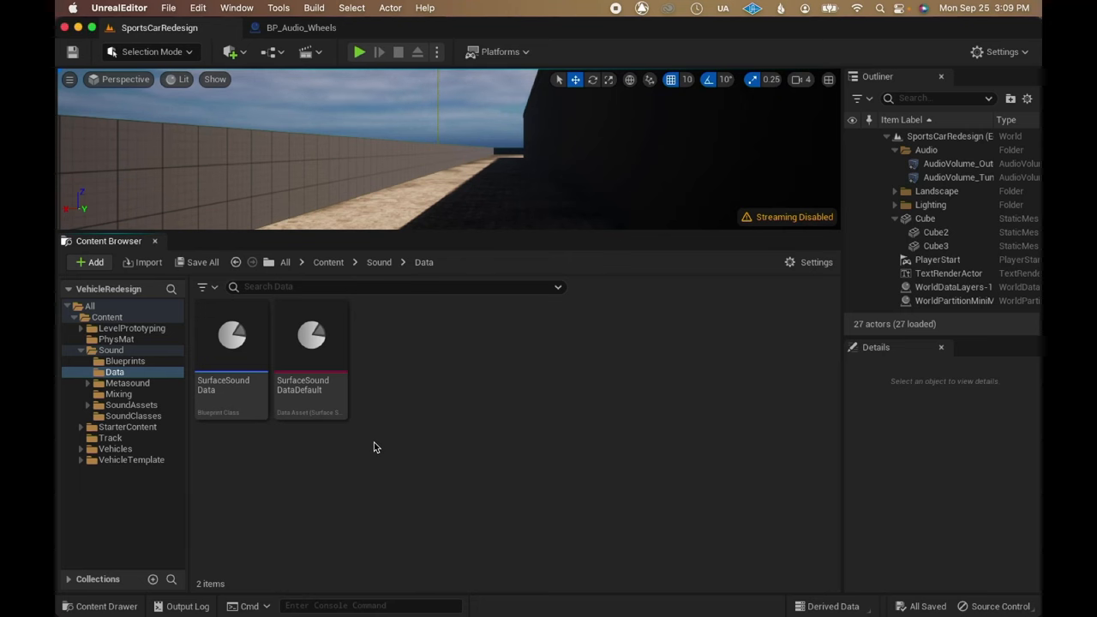
pyautogui.moveTo(312, 338)
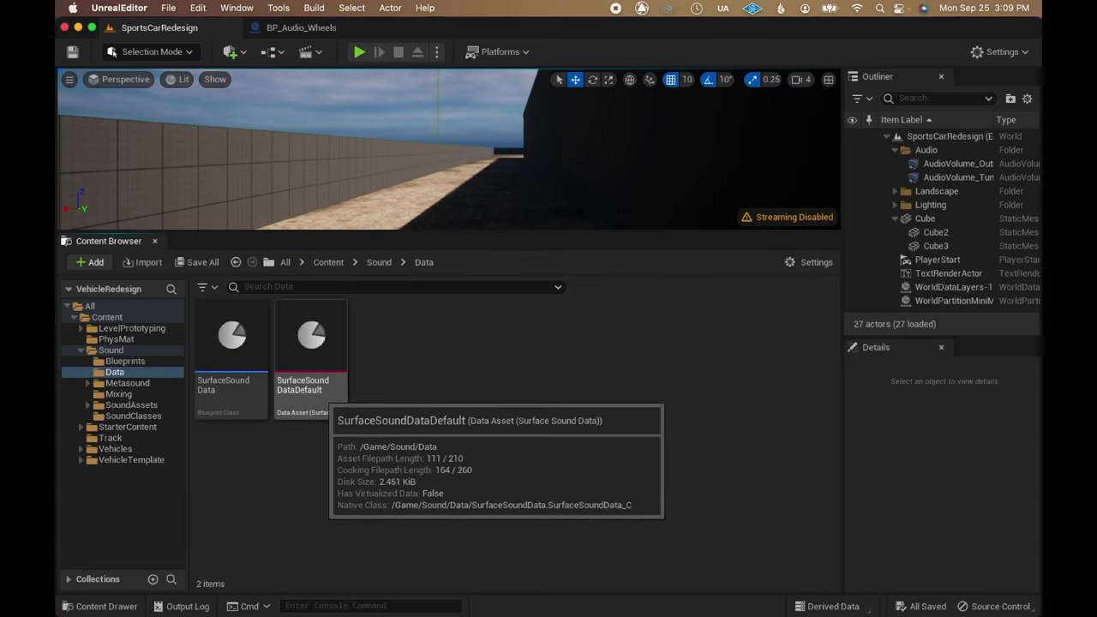
# - Open the SurfaceSoundDataDefault data asset to view its Wheel Surface Map
pyautogui.click(312, 339)
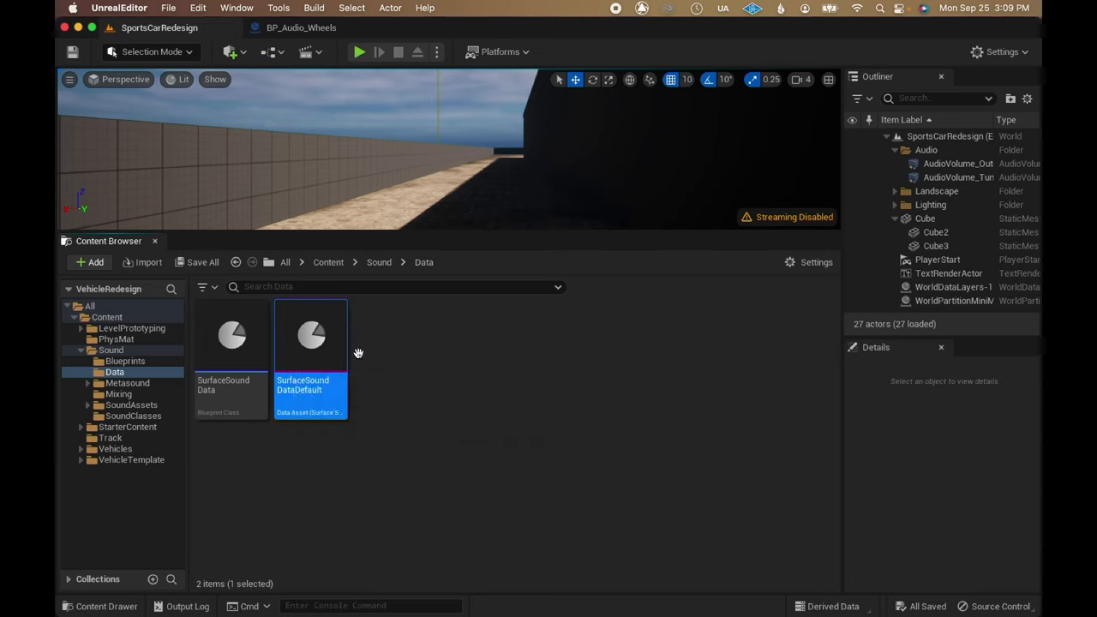
pyautogui.moveTo(330, 397)
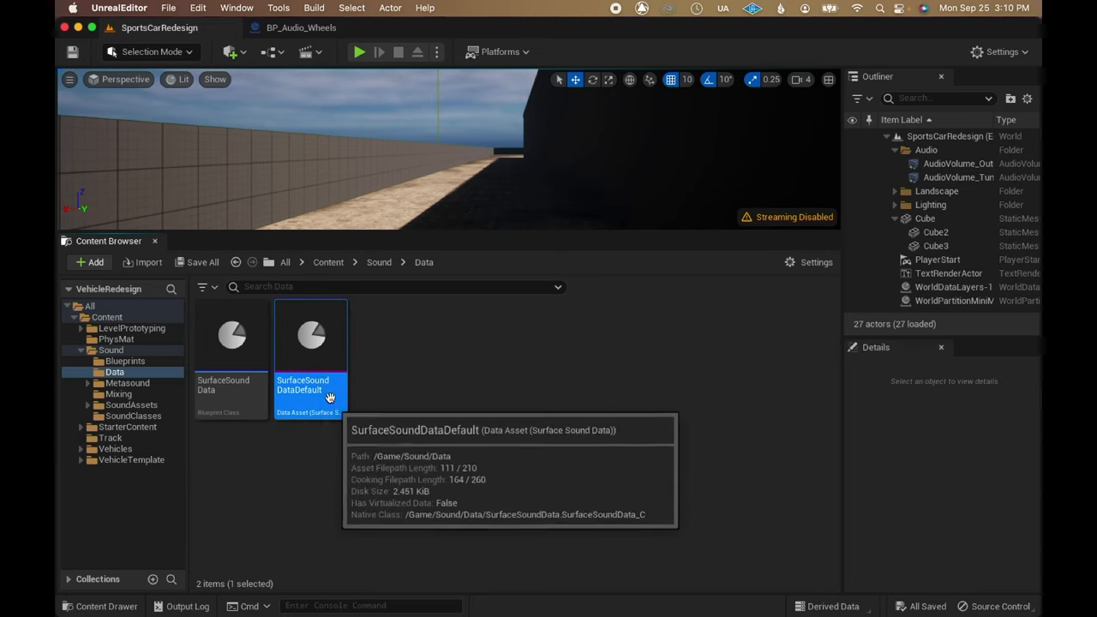
pyautogui.doubleClick(310, 335)
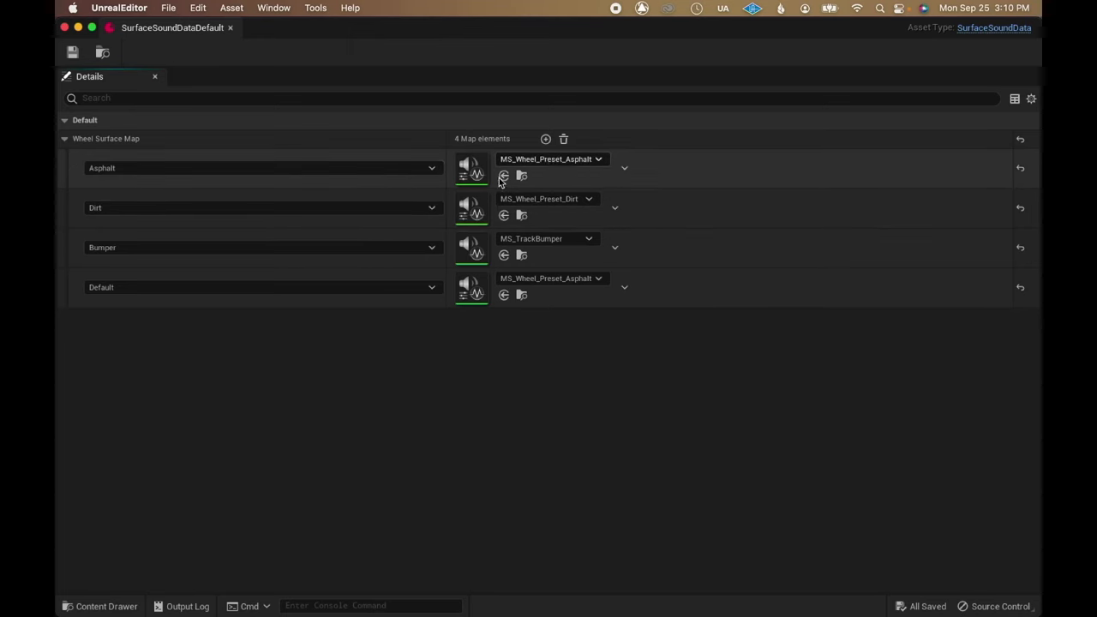
pyautogui.moveTo(574, 211)
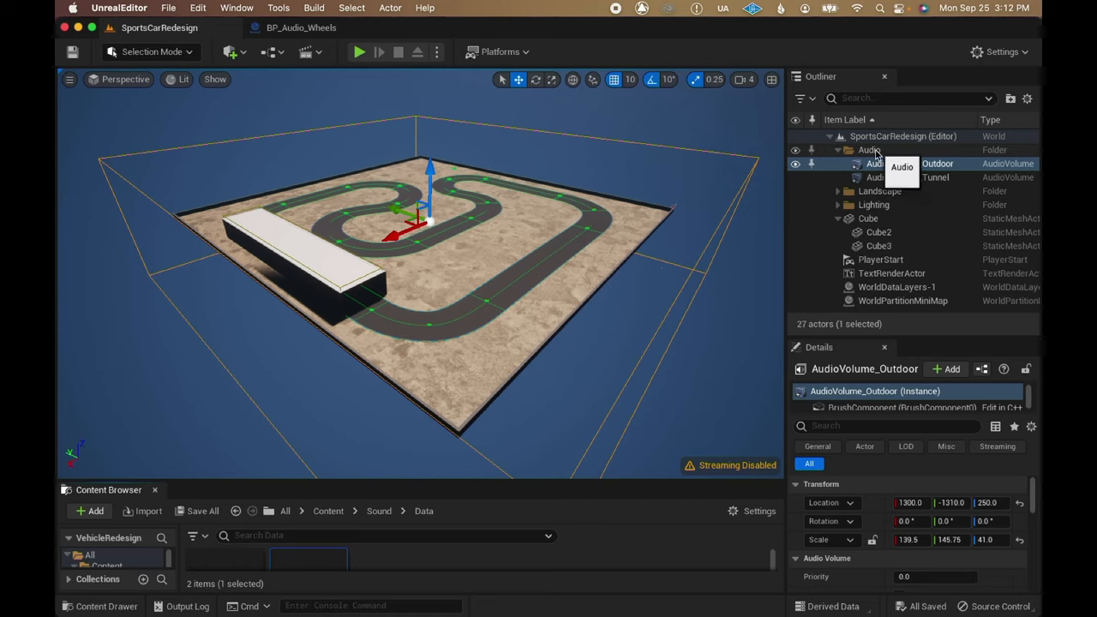
# - Select AudioVolume_Tunnel and AudioVolume_Outdoor alternately in the Outliner, then play the level
pyautogui.click(904, 178)
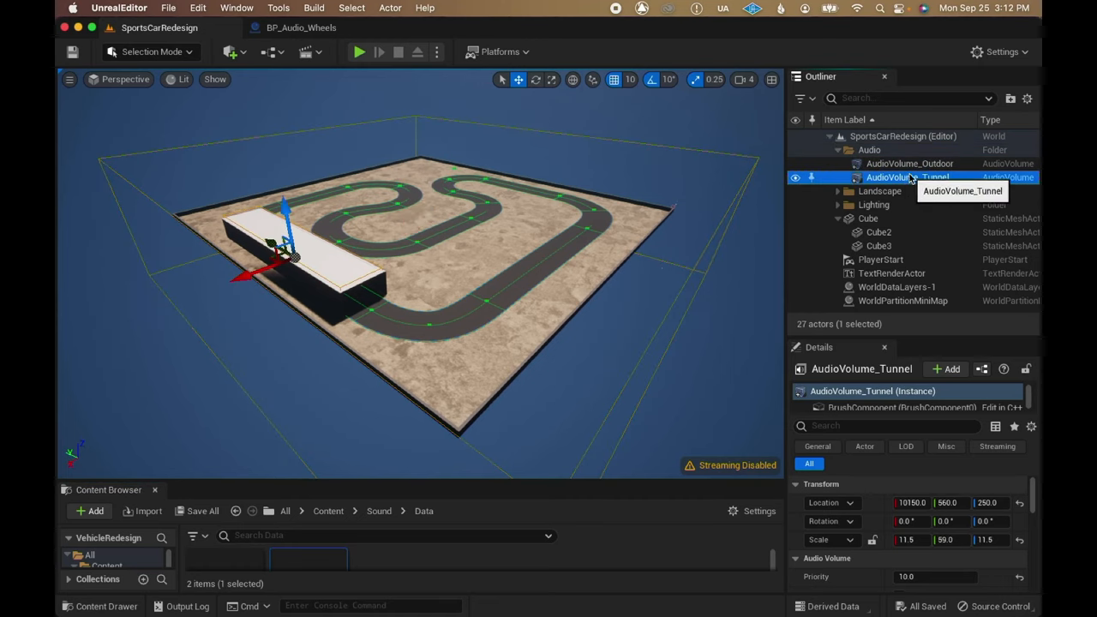
pyautogui.click(910, 163)
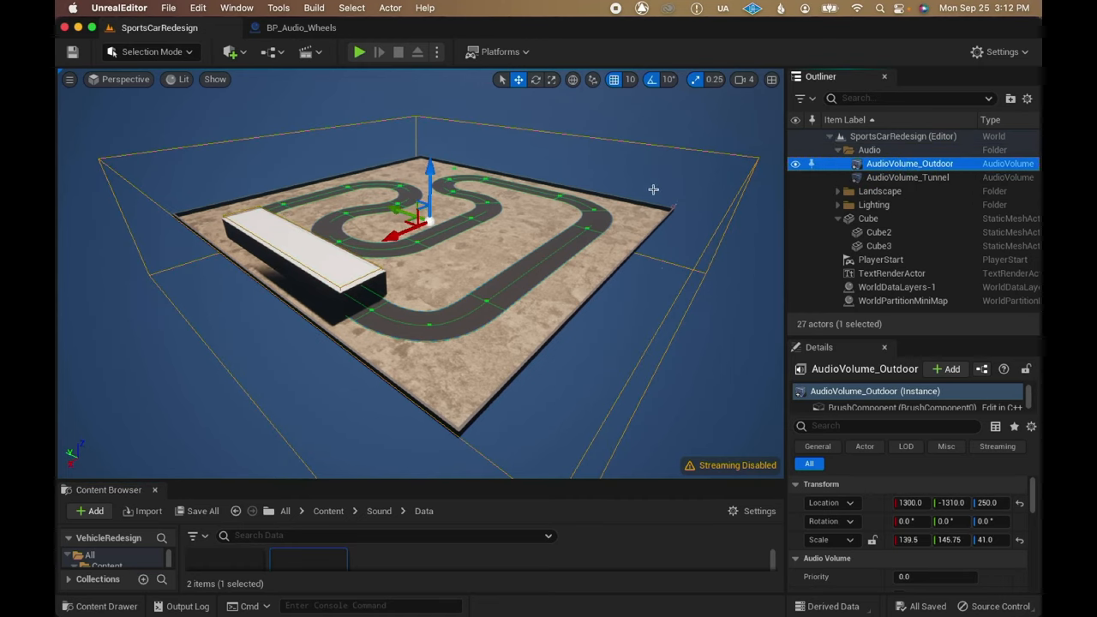
pyautogui.moveTo(906, 177)
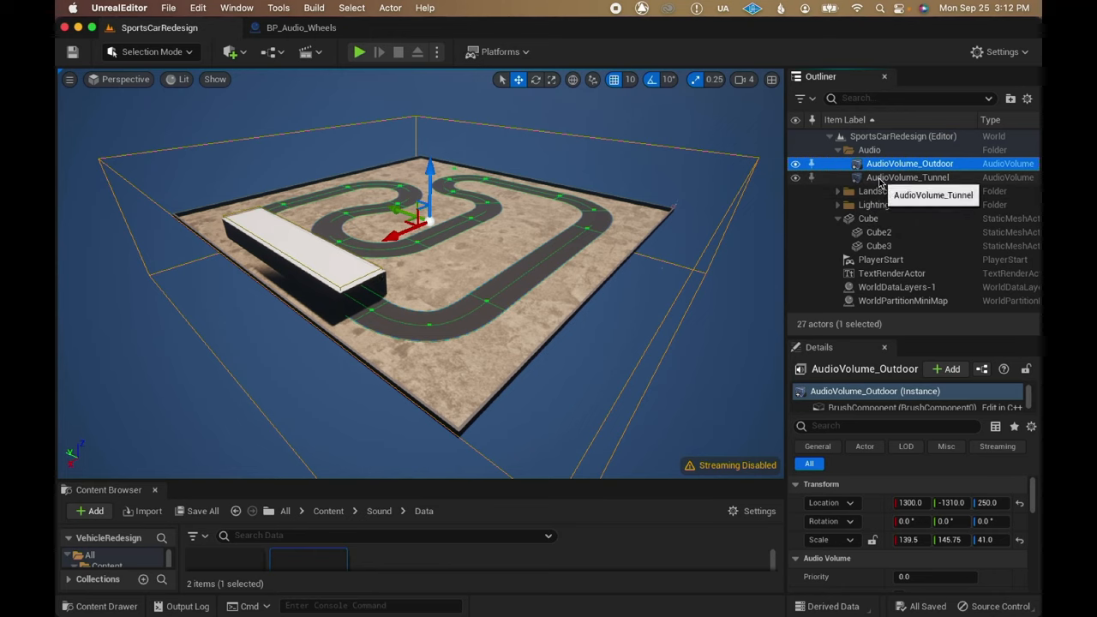
pyautogui.click(907, 177)
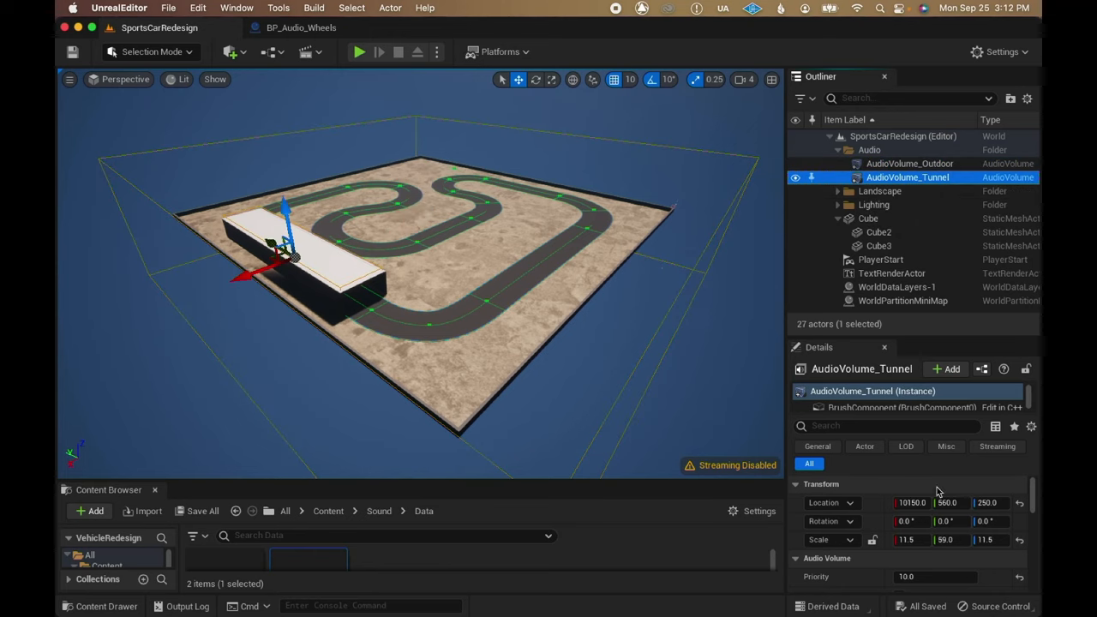
pyautogui.moveTo(899, 165)
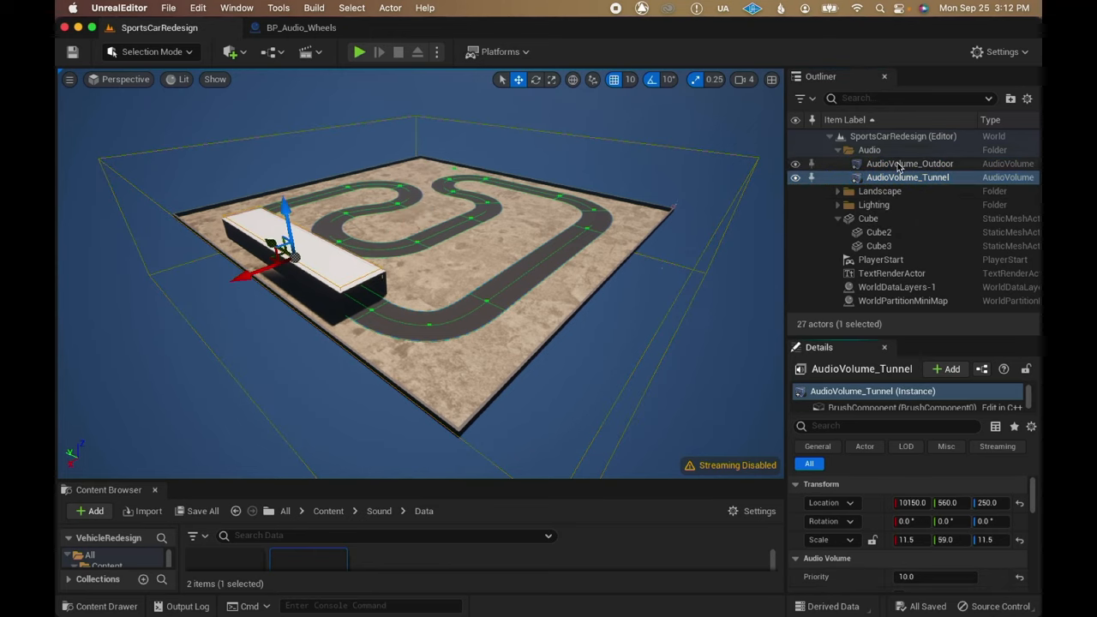
pyautogui.click(909, 163)
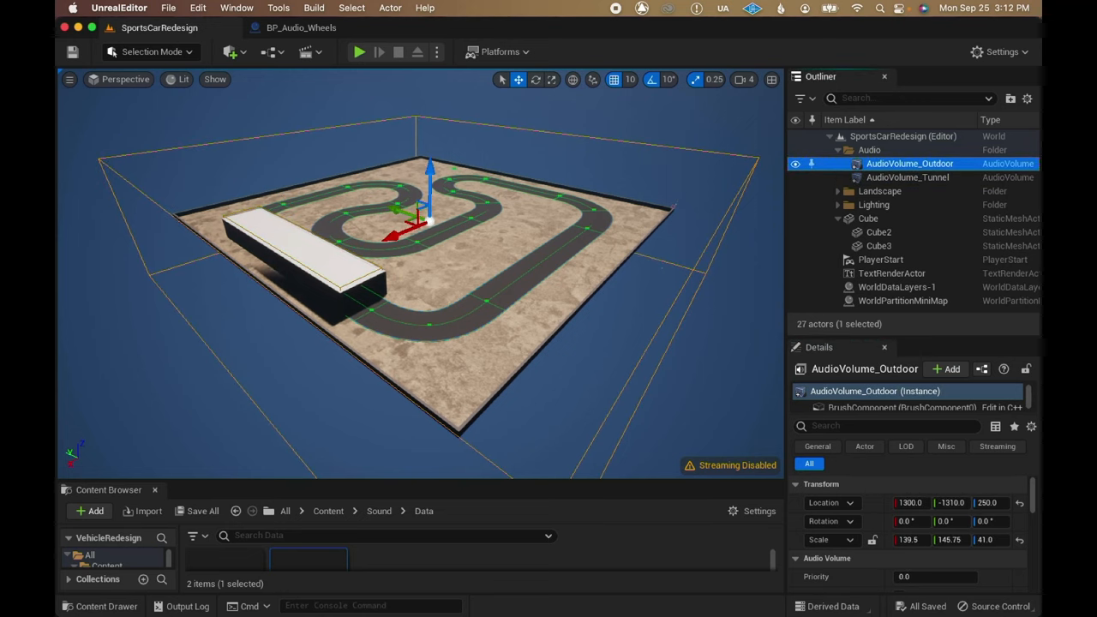
pyautogui.click(357, 52)
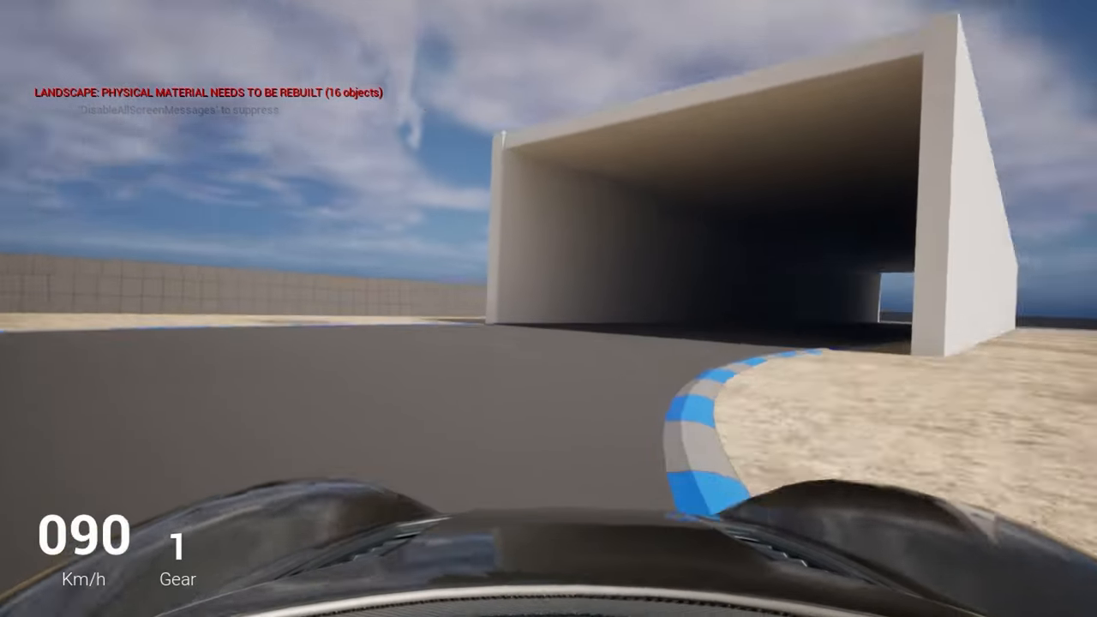